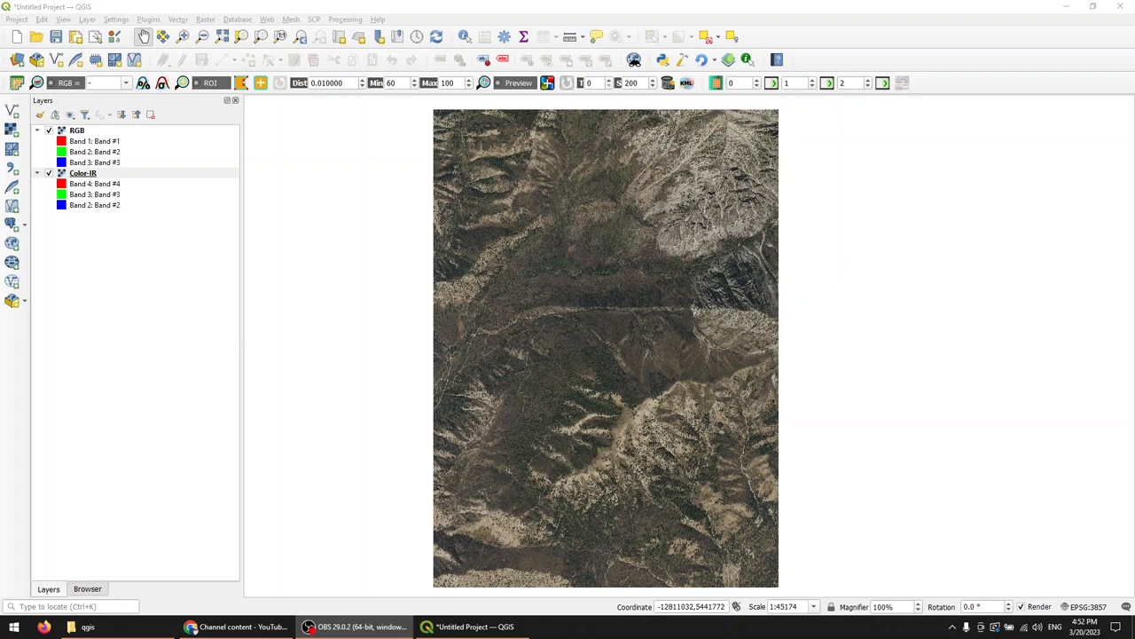
mouse_move(545, 390)
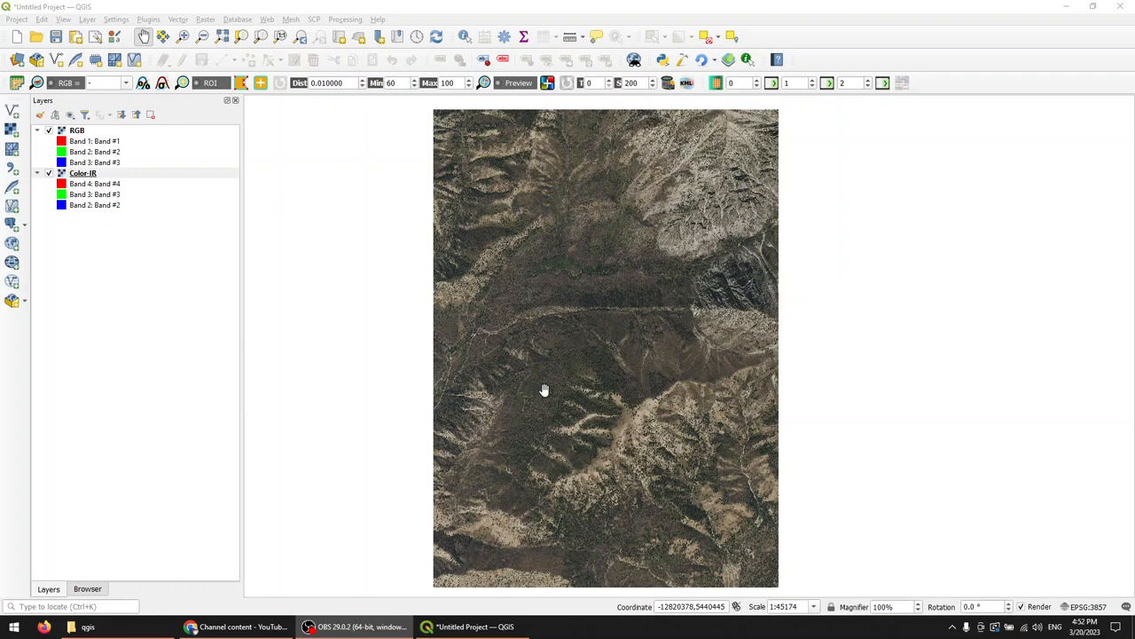
mouse_move(561, 390)
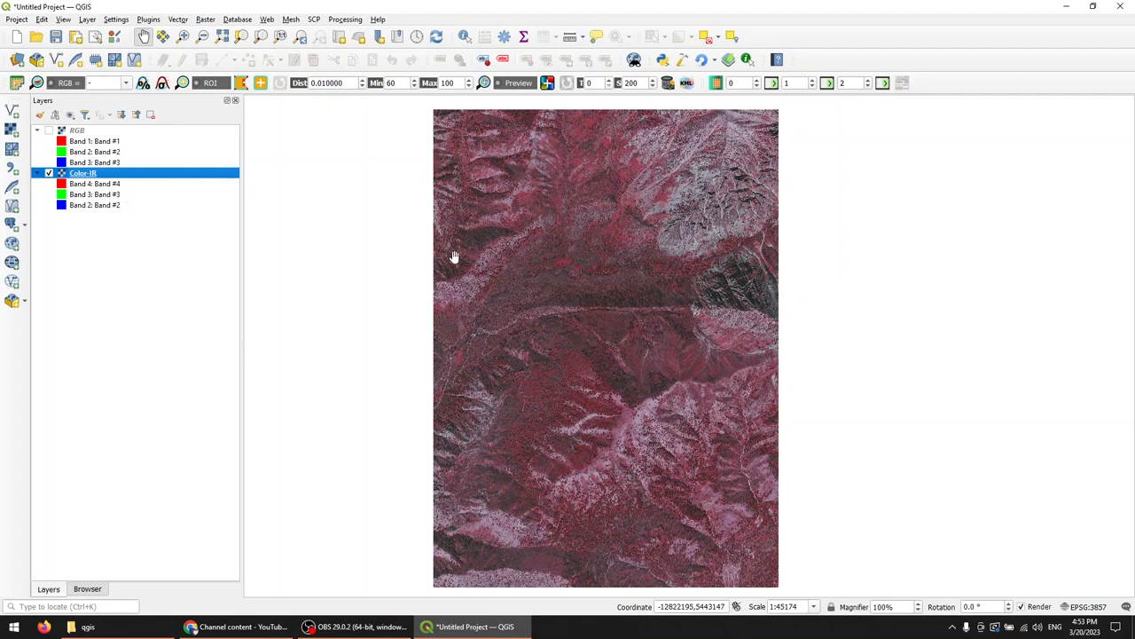
mouse_move(728, 348)
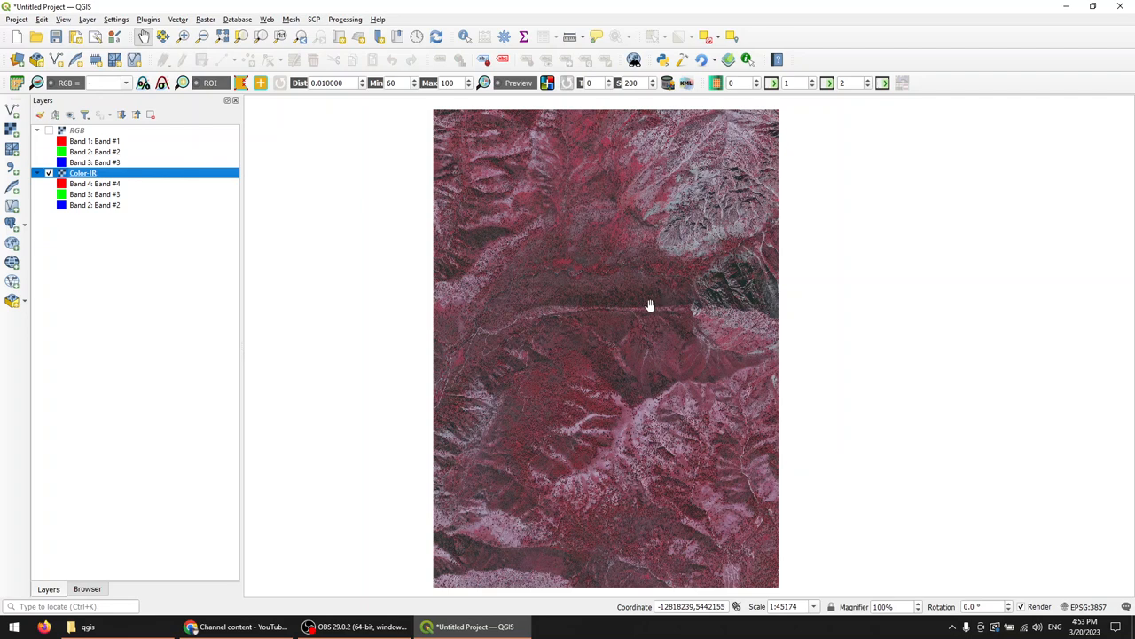
mouse_move(655, 332)
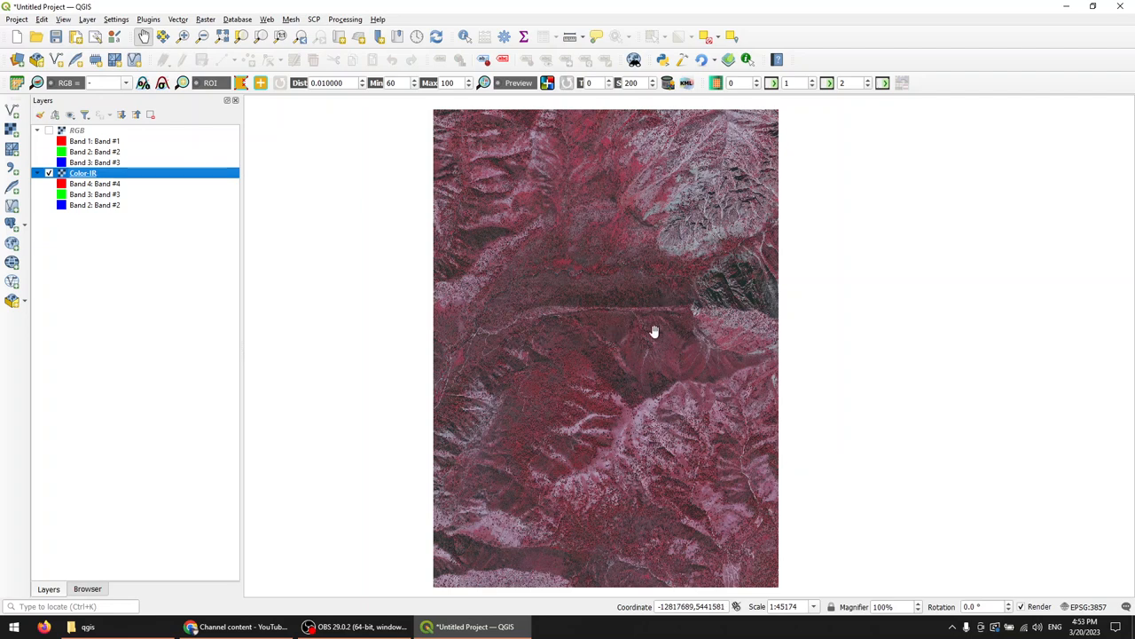
Re-check the RGB layer so true-colour imagery covers the Color-IR composite again.
left_click(48, 131)
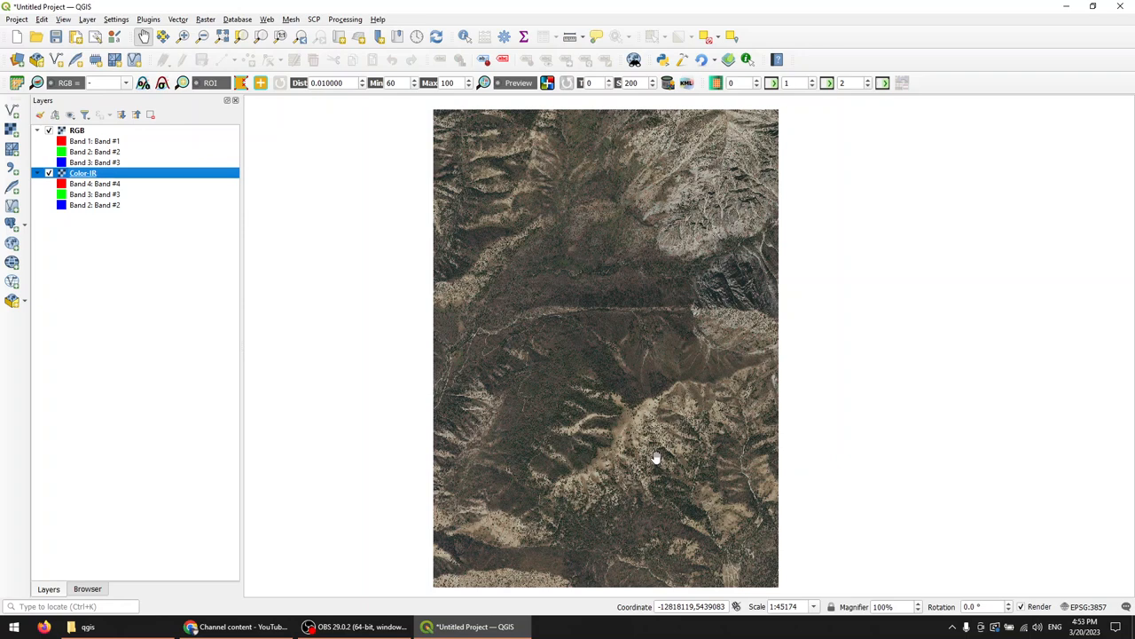
mouse_move(701, 410)
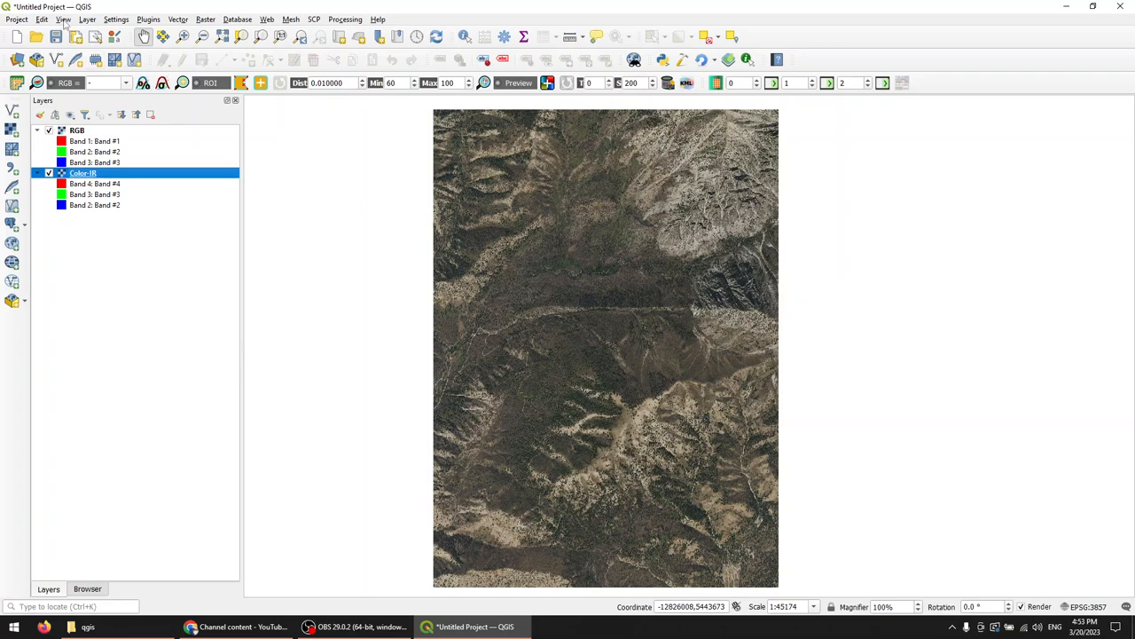
Create a new map view from the View menu, dock it on the right, and pan its imagery.
left_click(63, 18)
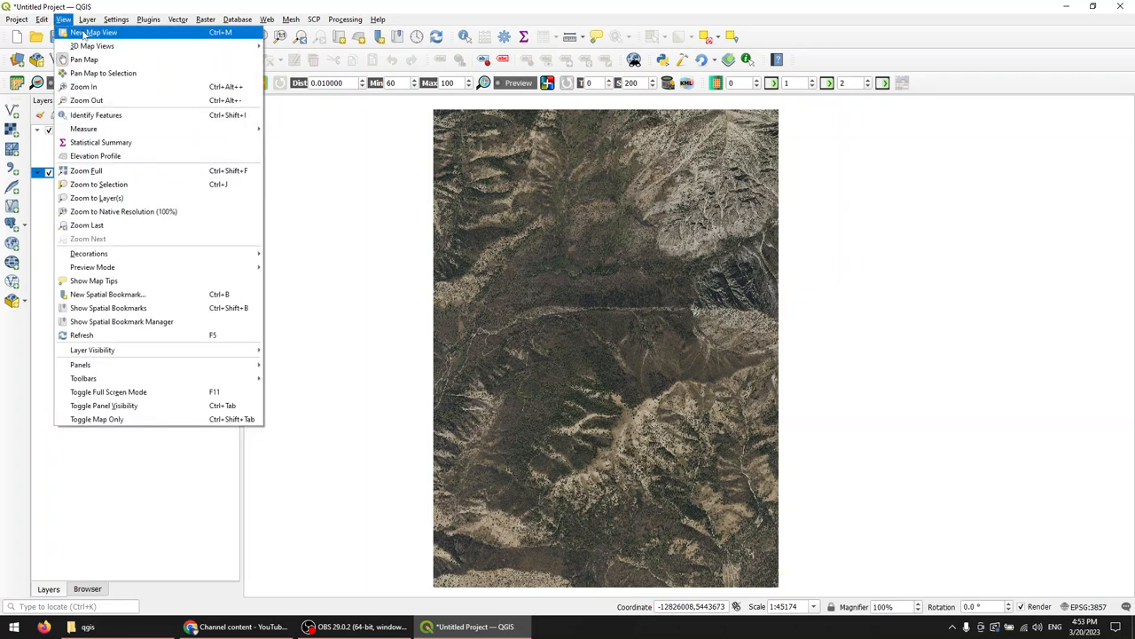
left_click(92, 46)
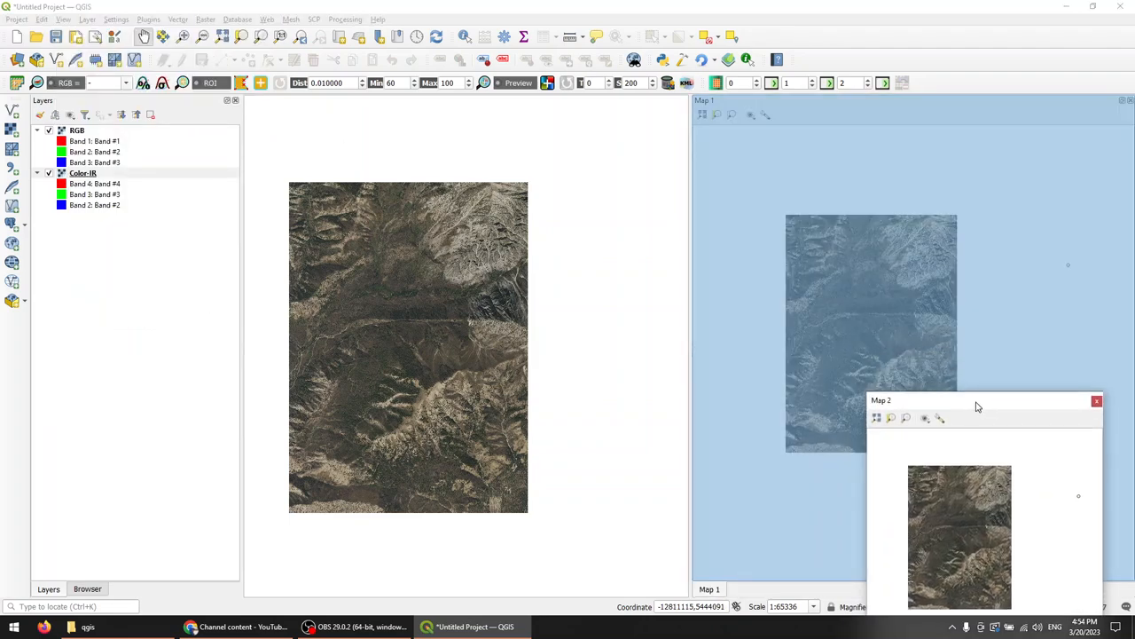
left_click_drag(975, 399, 954, 523)
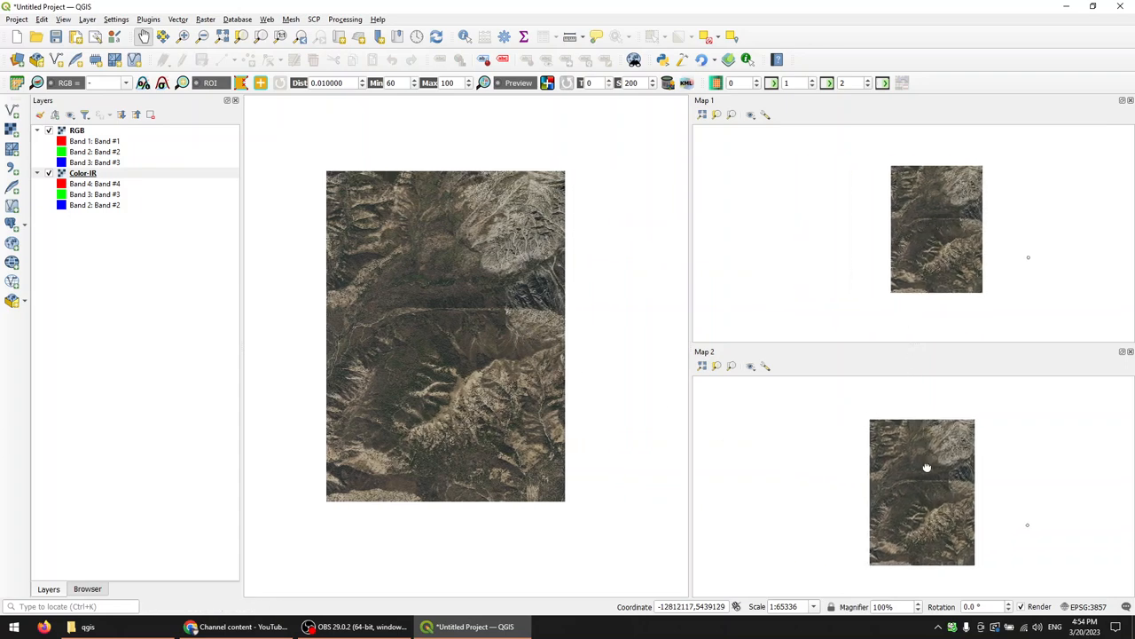
left_click_drag(927, 467, 939, 479)
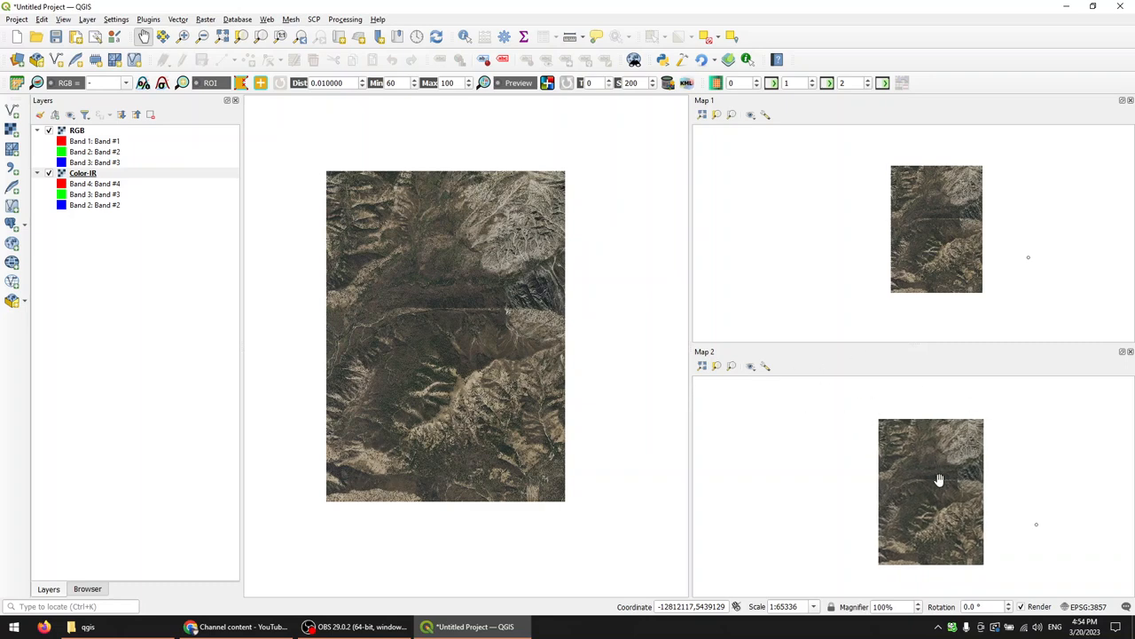
mouse_move(1129, 356)
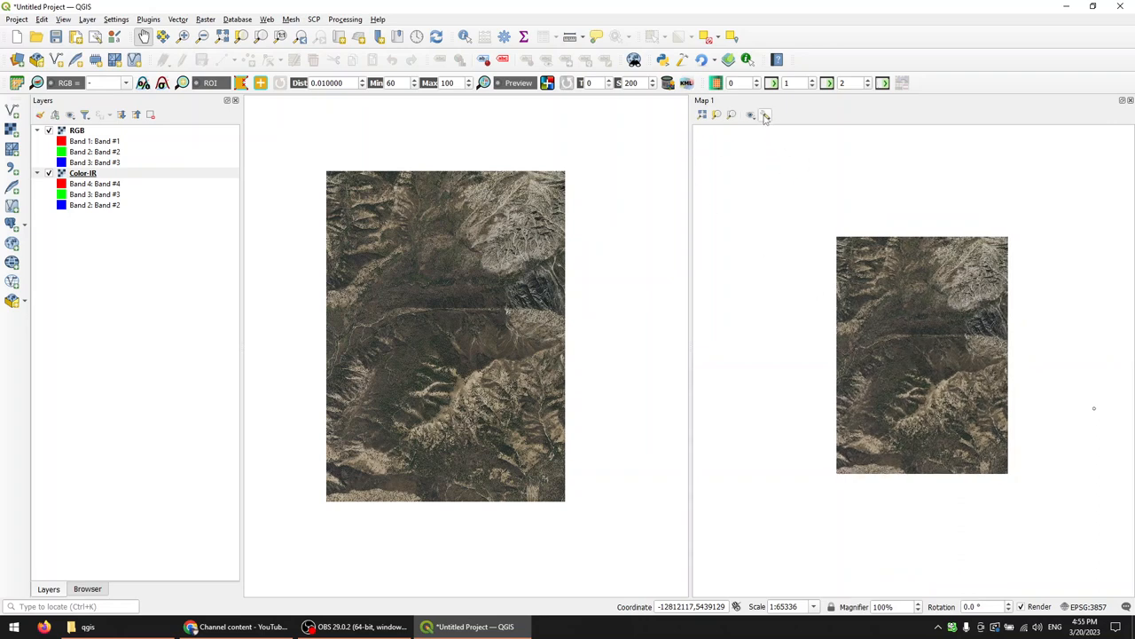
In Map 1's View Settings, enable Synchronize View Center and Synchronize scale.
left_click(765, 114)
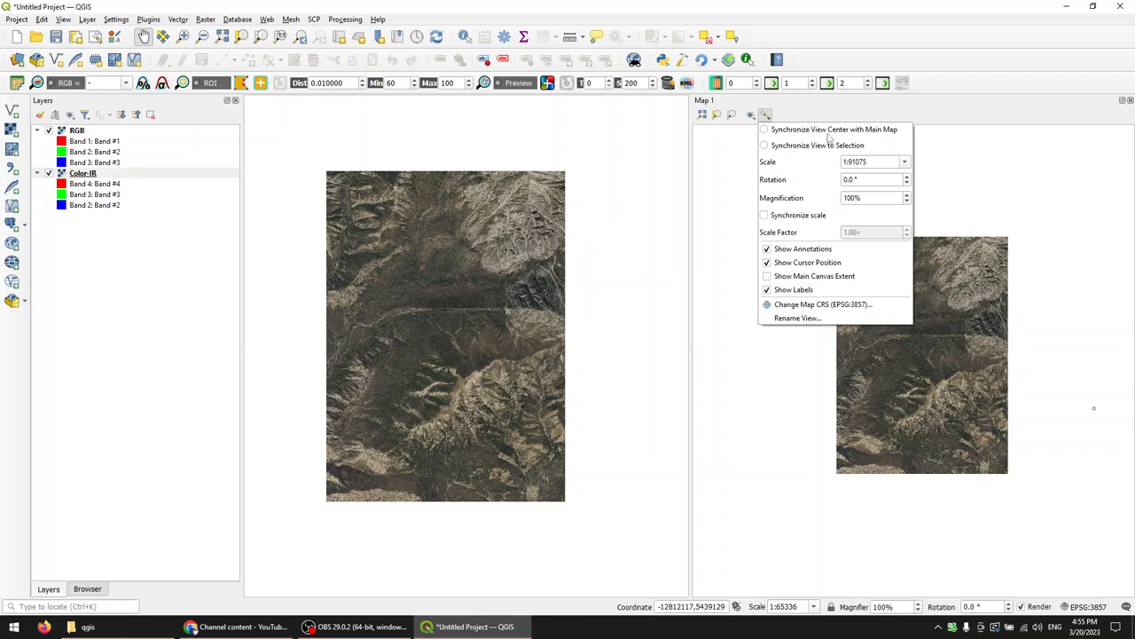
mouse_move(764, 132)
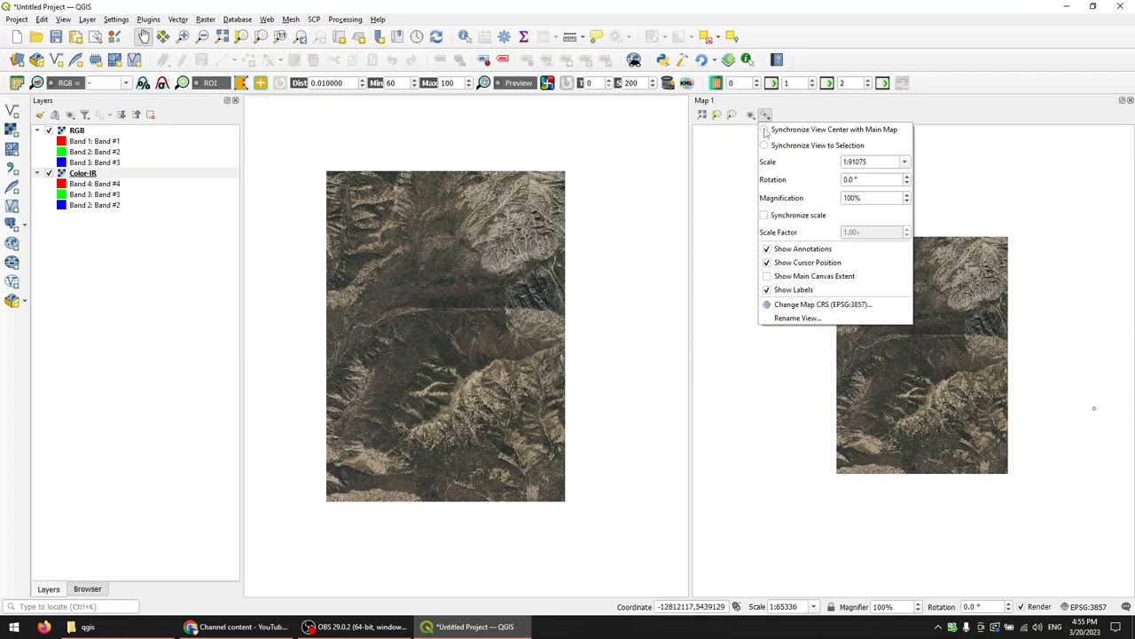
left_click(764, 129)
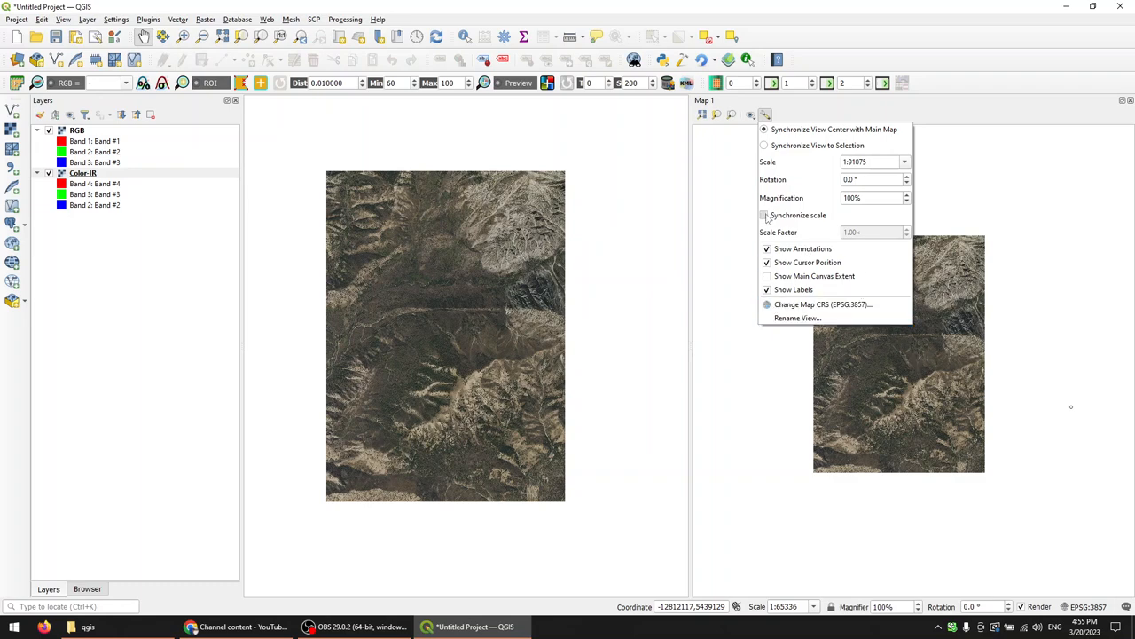
left_click(767, 215)
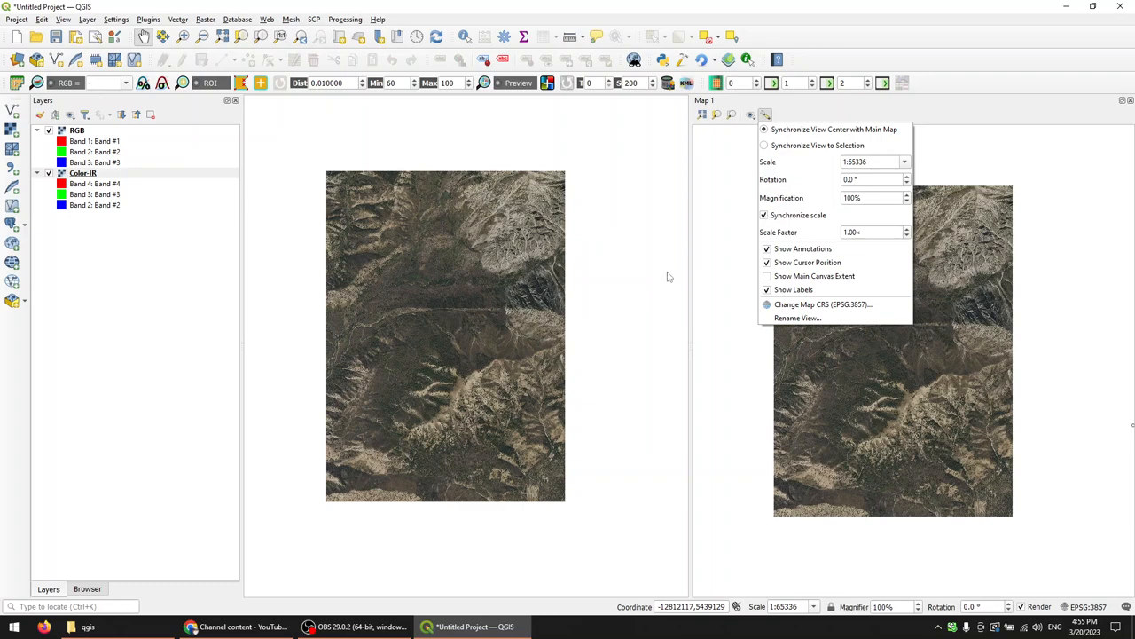
mouse_move(649, 307)
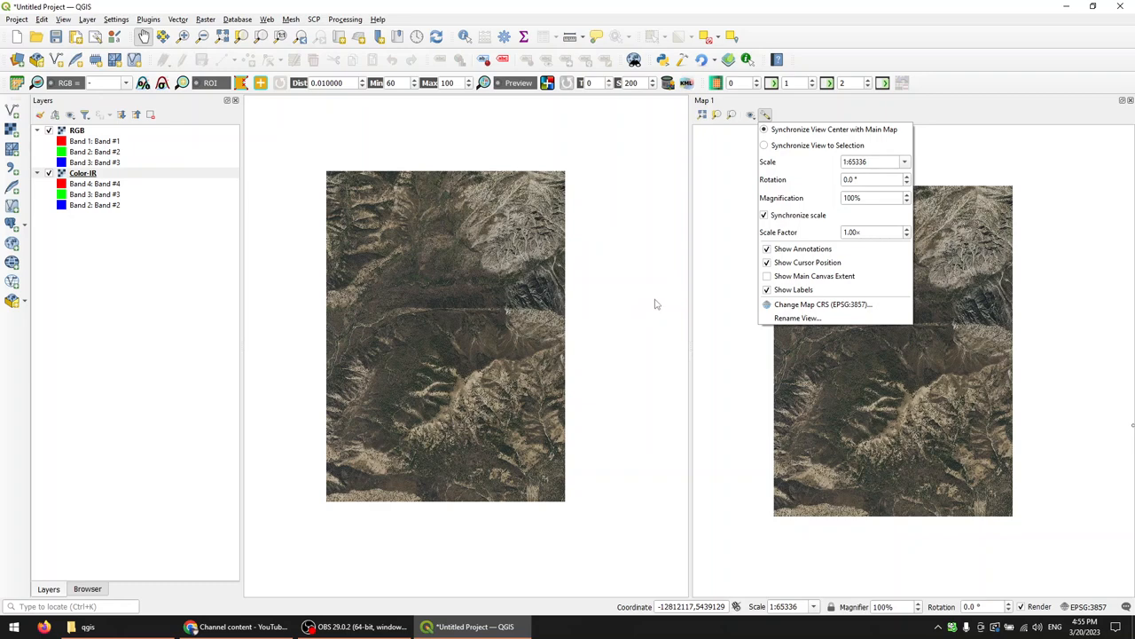
mouse_move(742, 305)
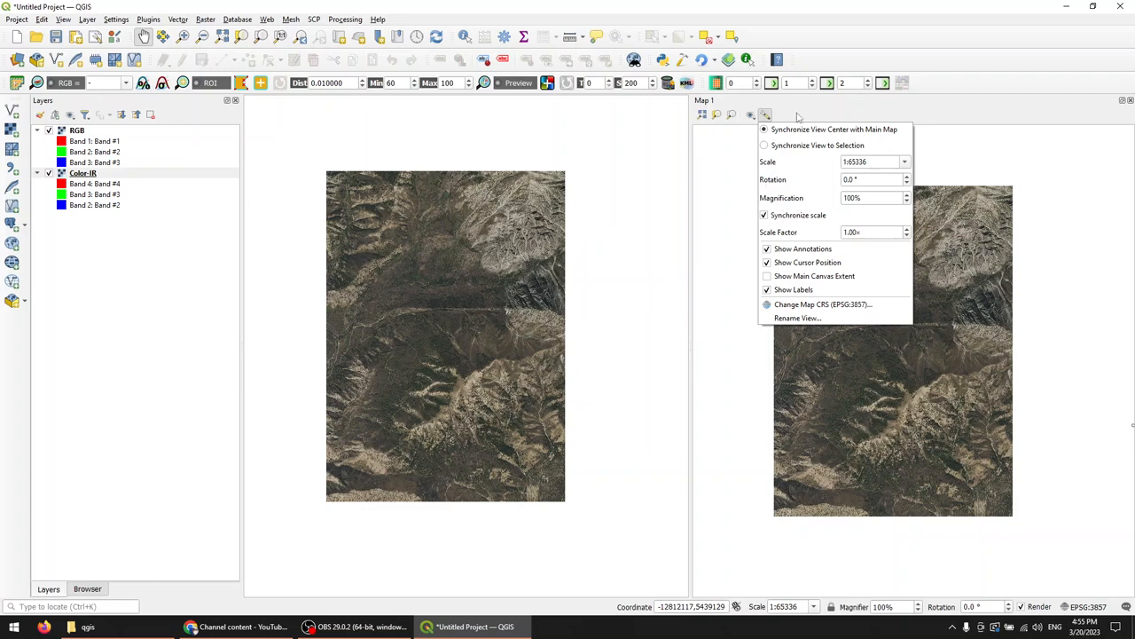
left_click(444, 310)
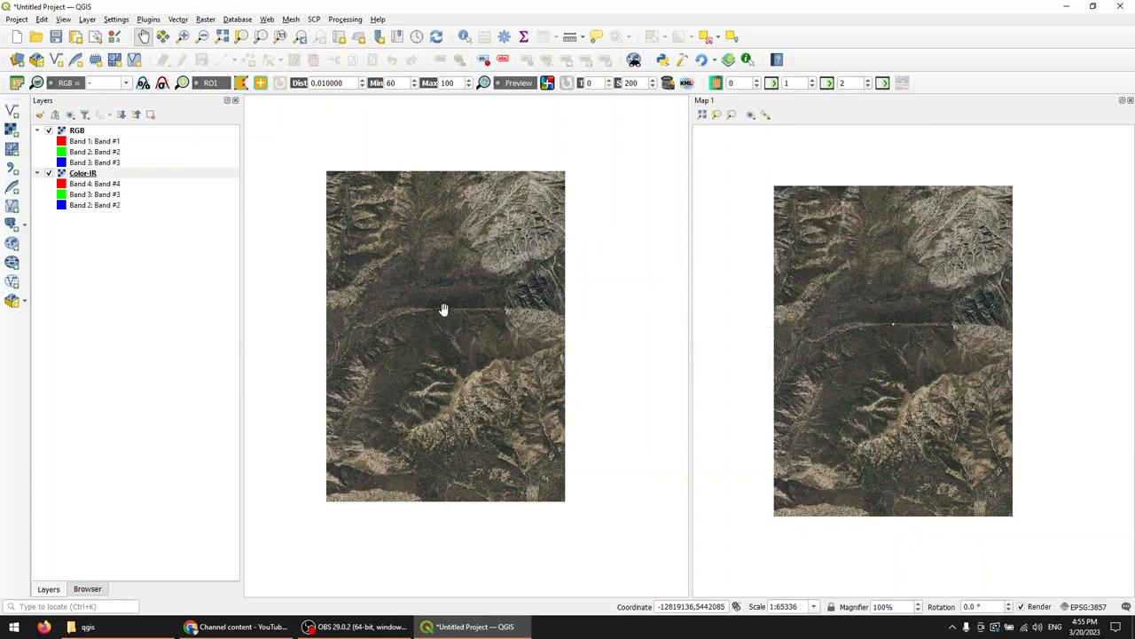
mouse_move(441, 310)
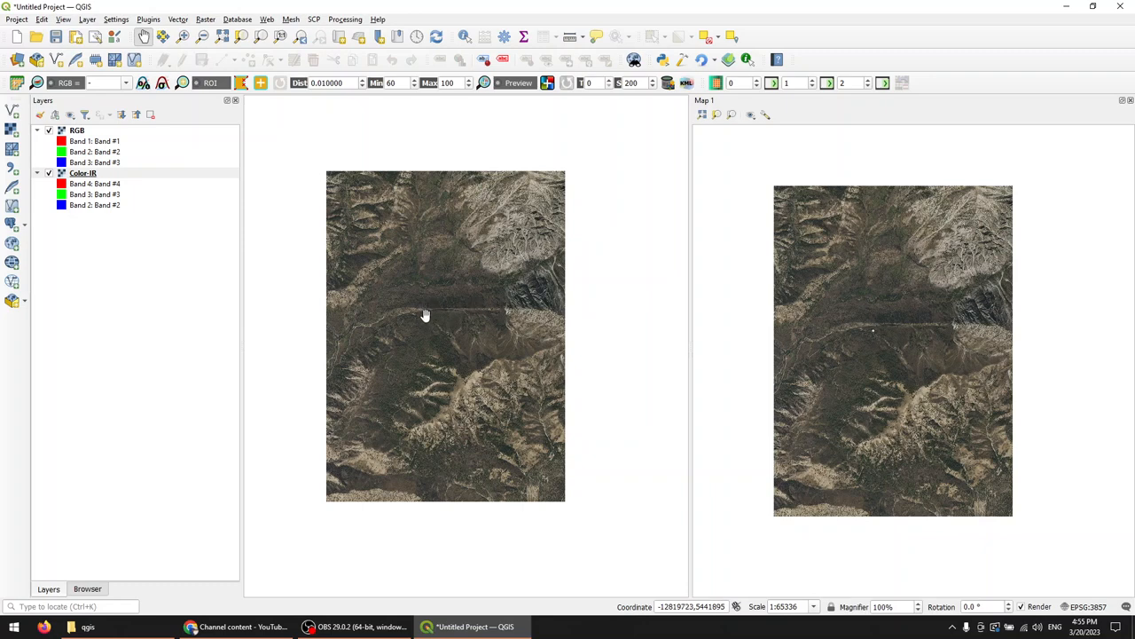
mouse_move(446, 310)
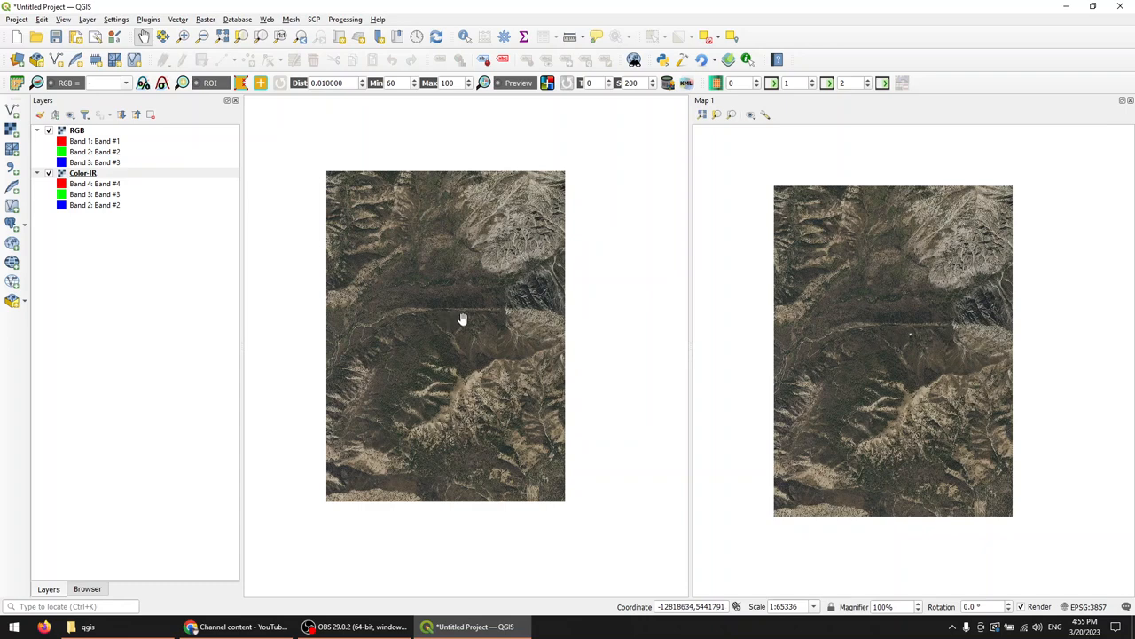
mouse_move(454, 319)
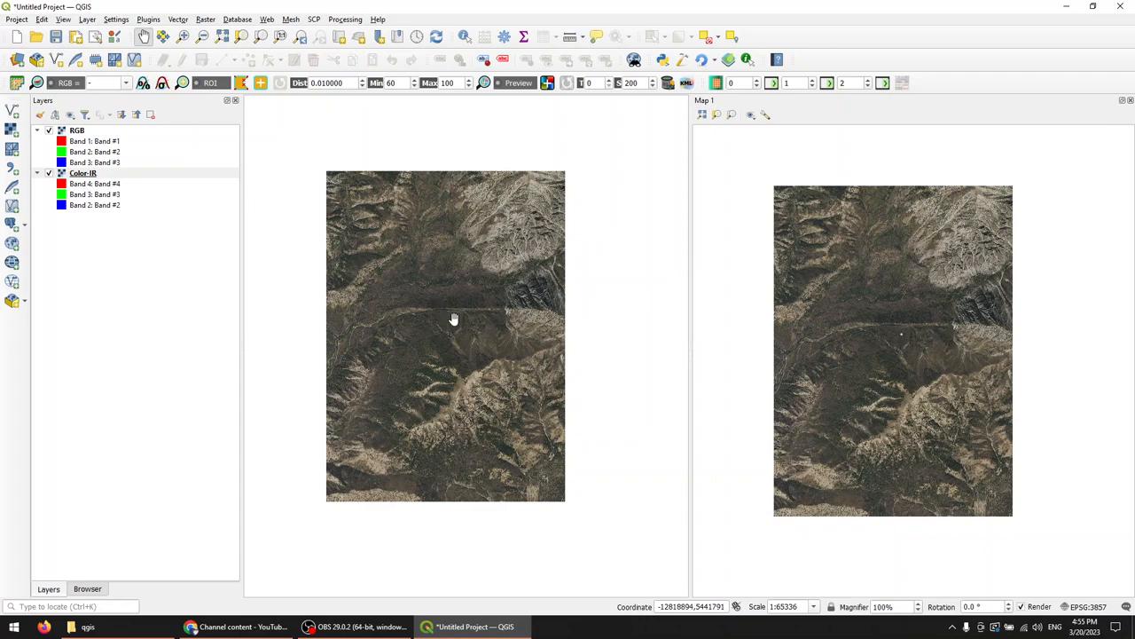
mouse_move(446, 310)
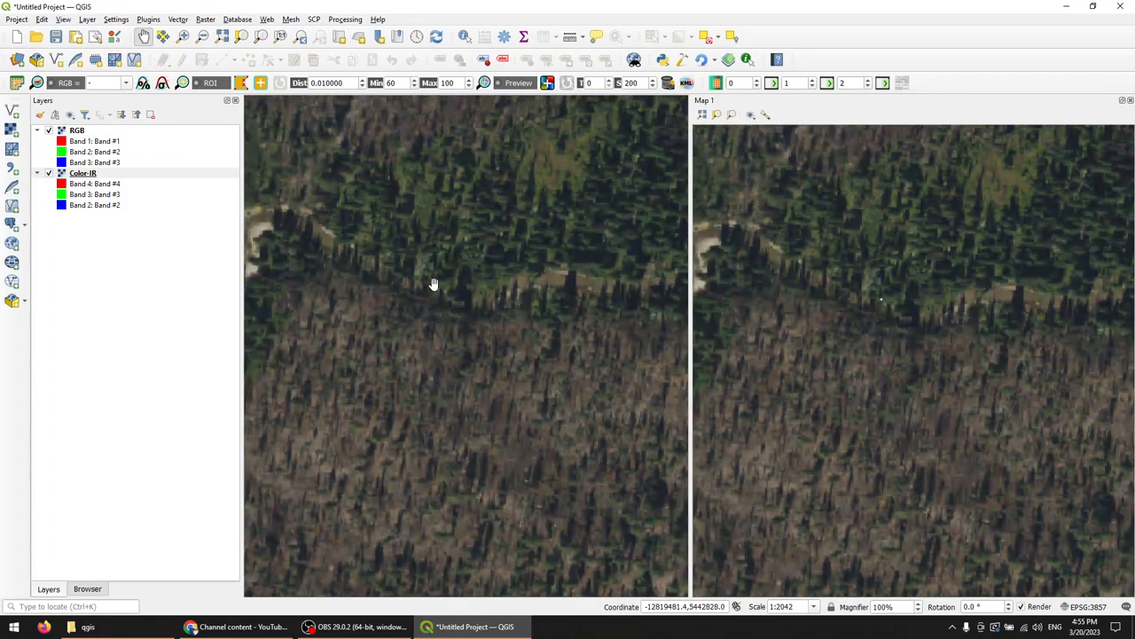
Zoom the main map out to the full image and re-sync Map 1's View Settings.
scroll("down", 3)
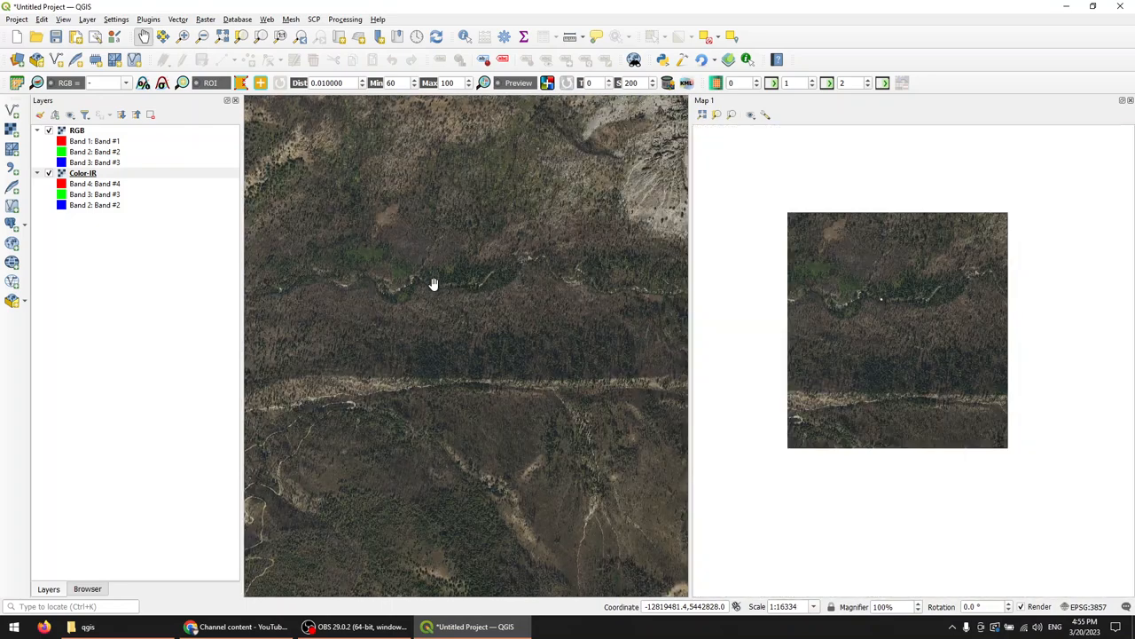
scroll("down", 3)
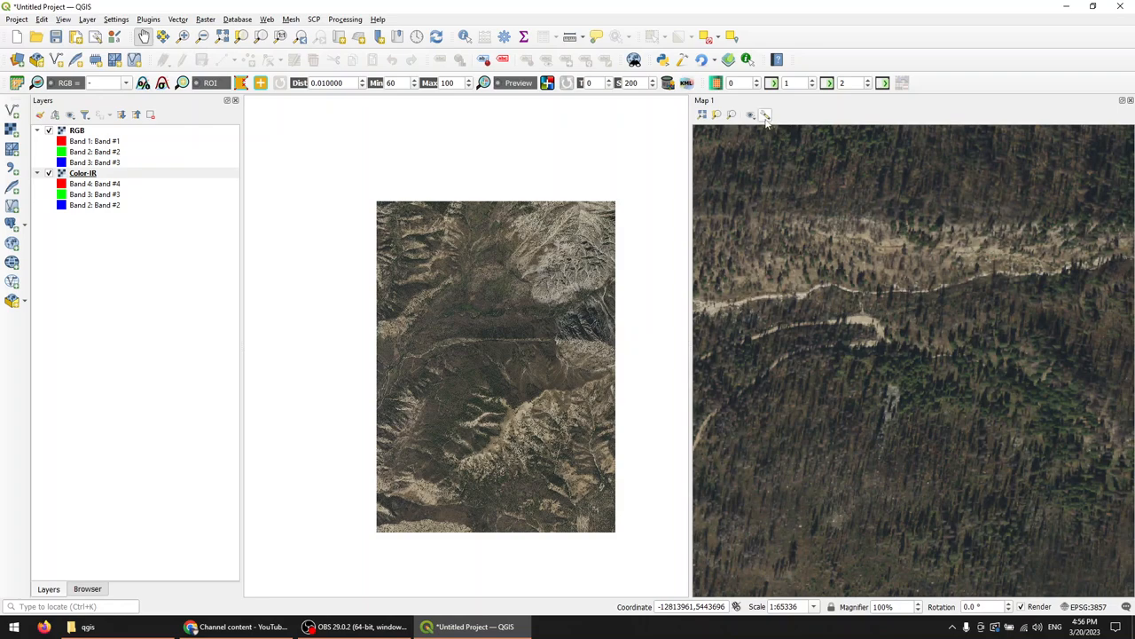
left_click(765, 114)
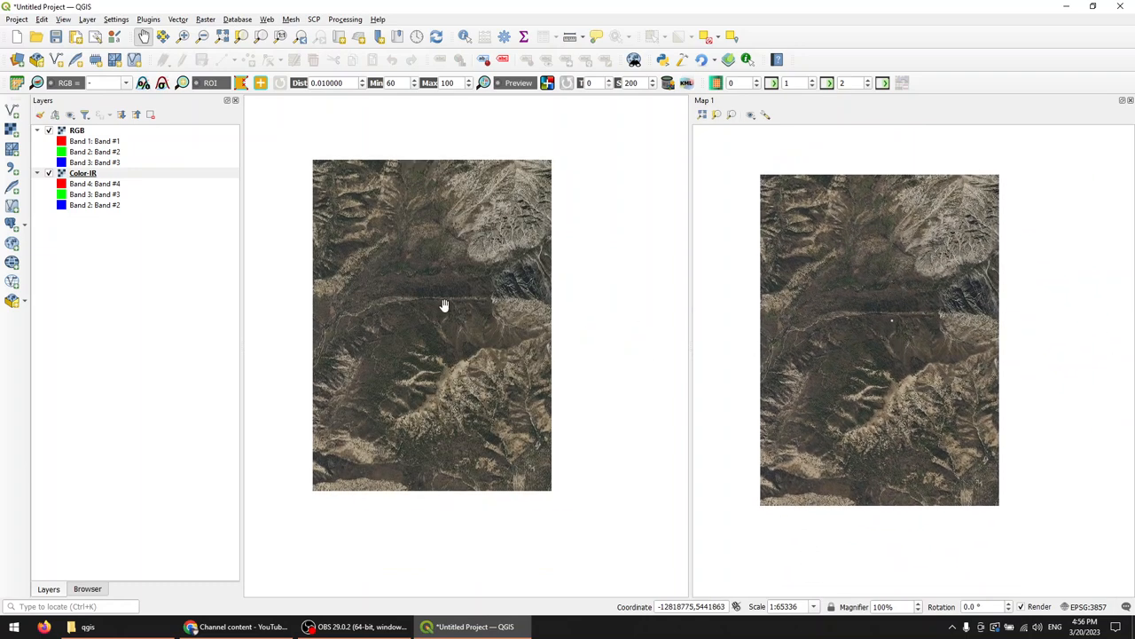
Pan the main map in several directions, checking that Map 1 follows.
left_click_drag(461, 302, 439, 304)
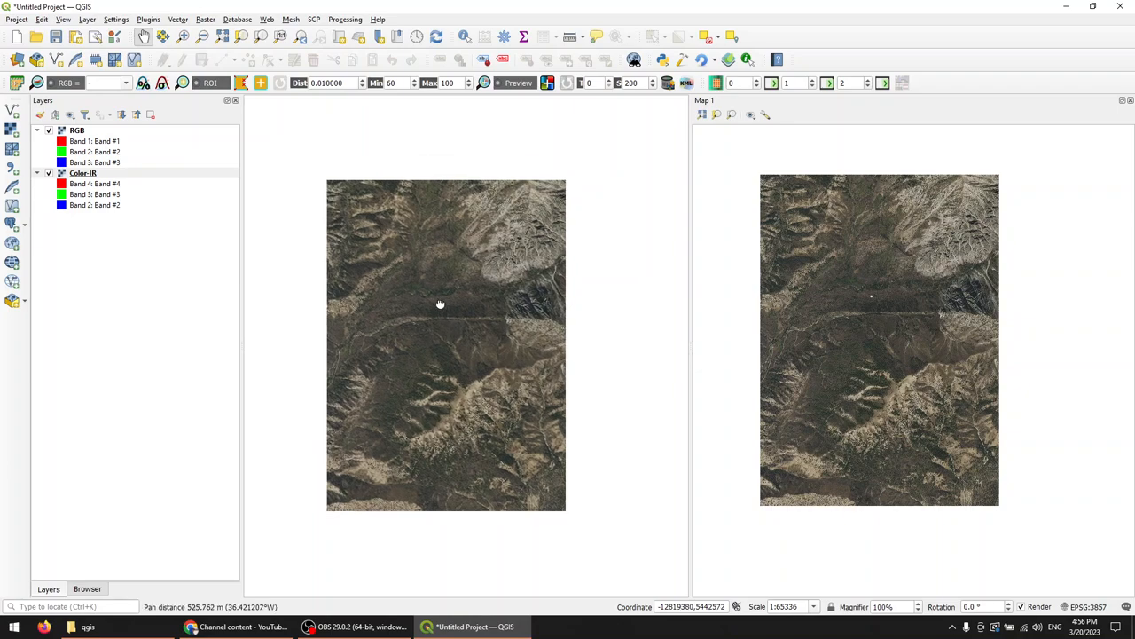
left_click_drag(439, 304, 429, 309)
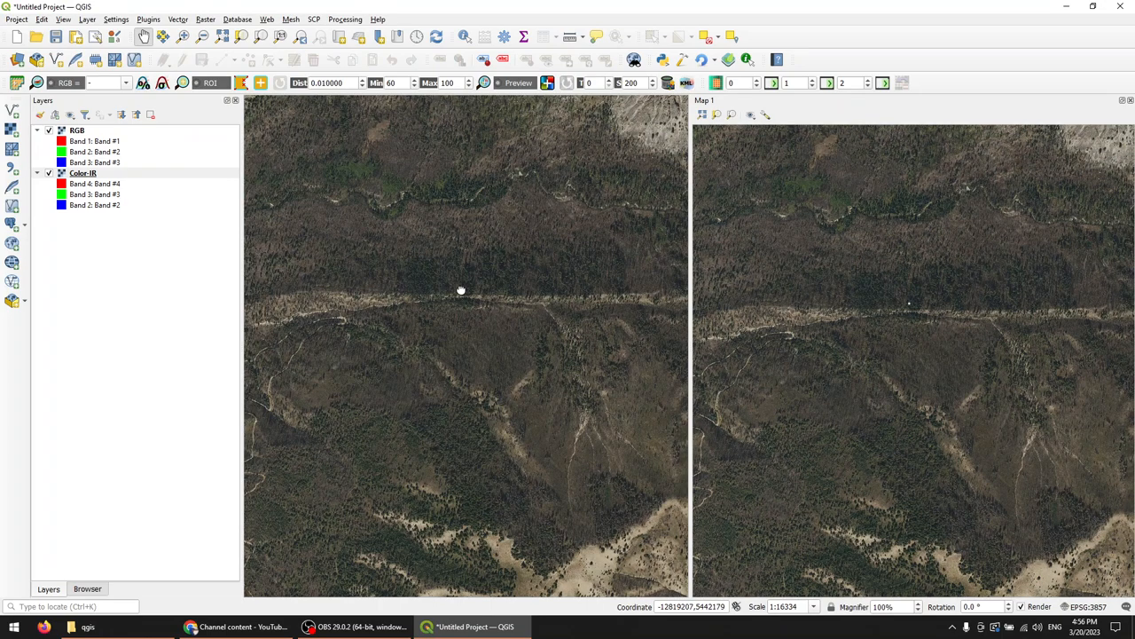
left_click_drag(462, 291, 459, 344)
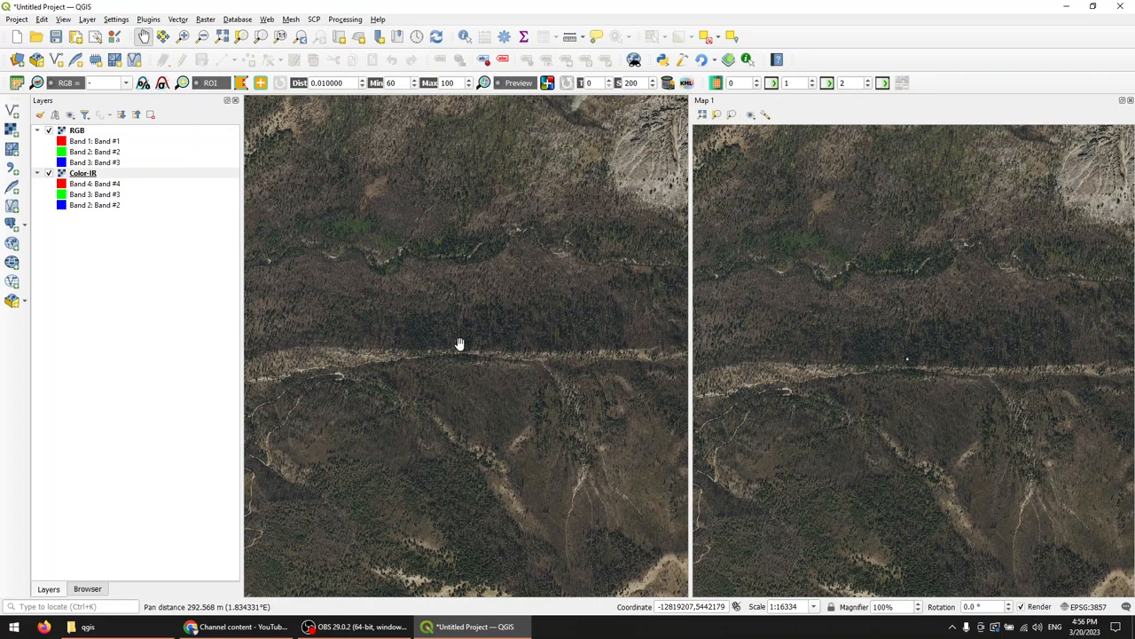
left_click_drag(459, 345, 506, 264)
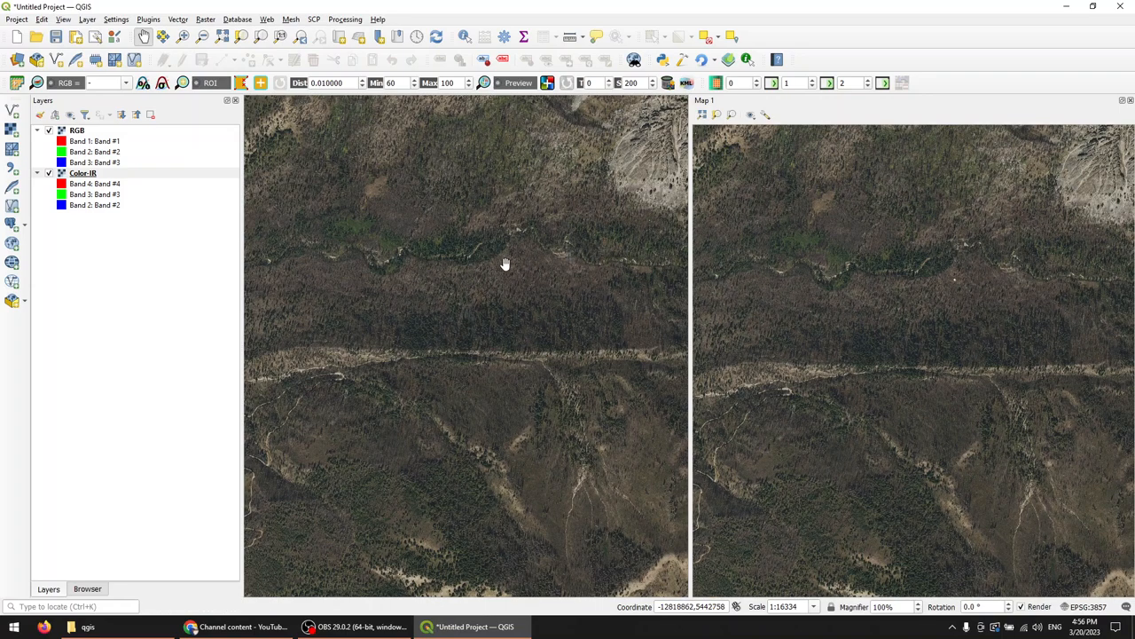
mouse_move(477, 275)
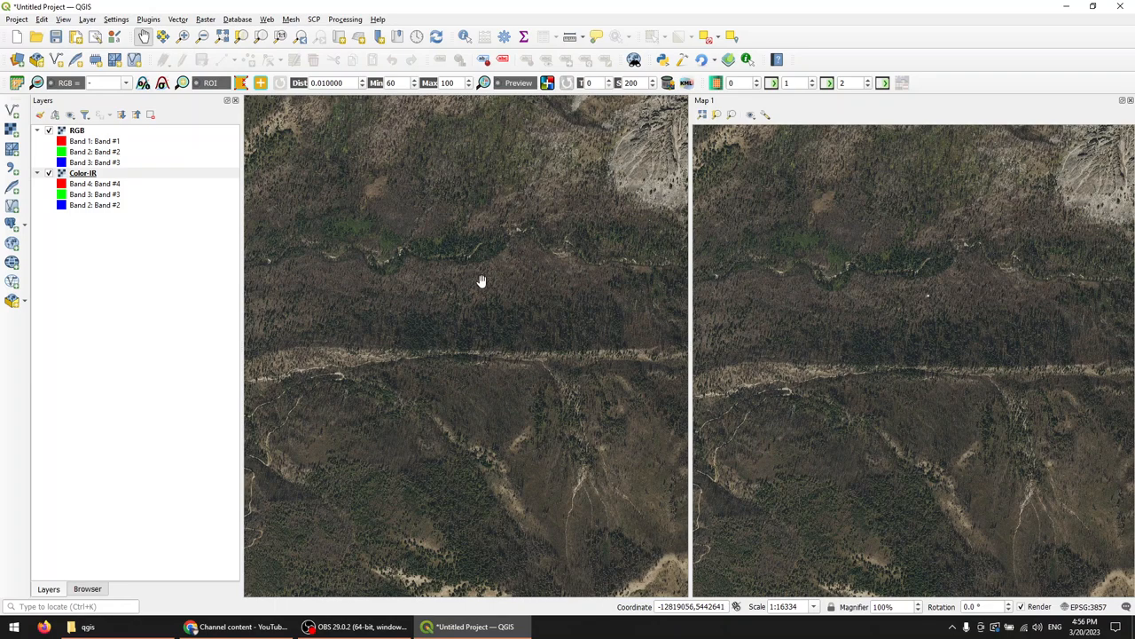
mouse_move(483, 263)
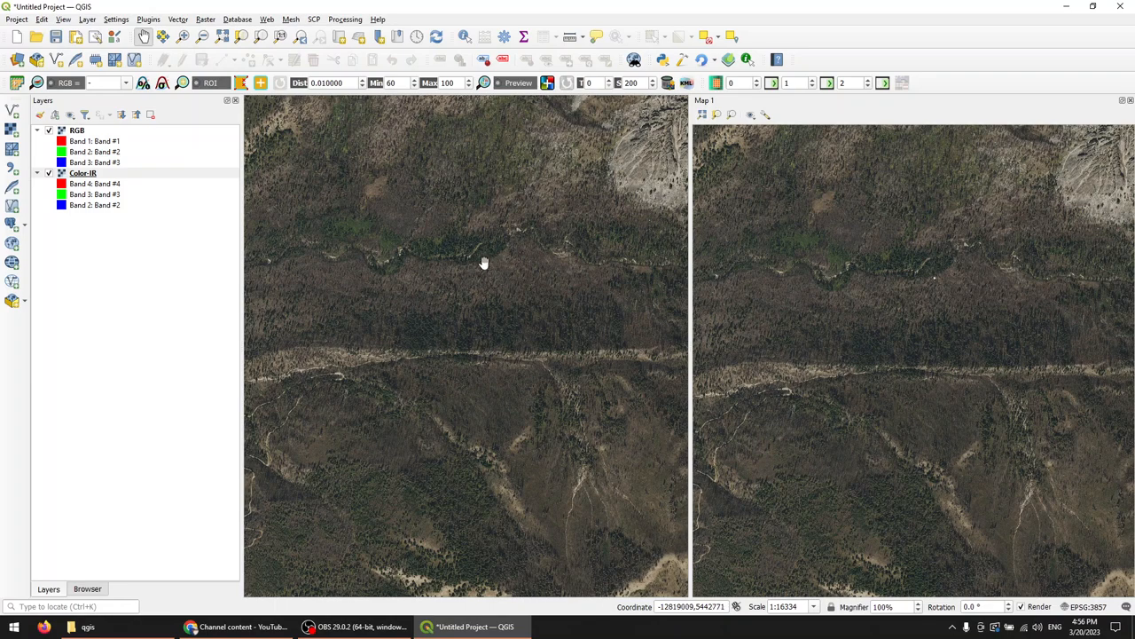
left_click(83, 173)
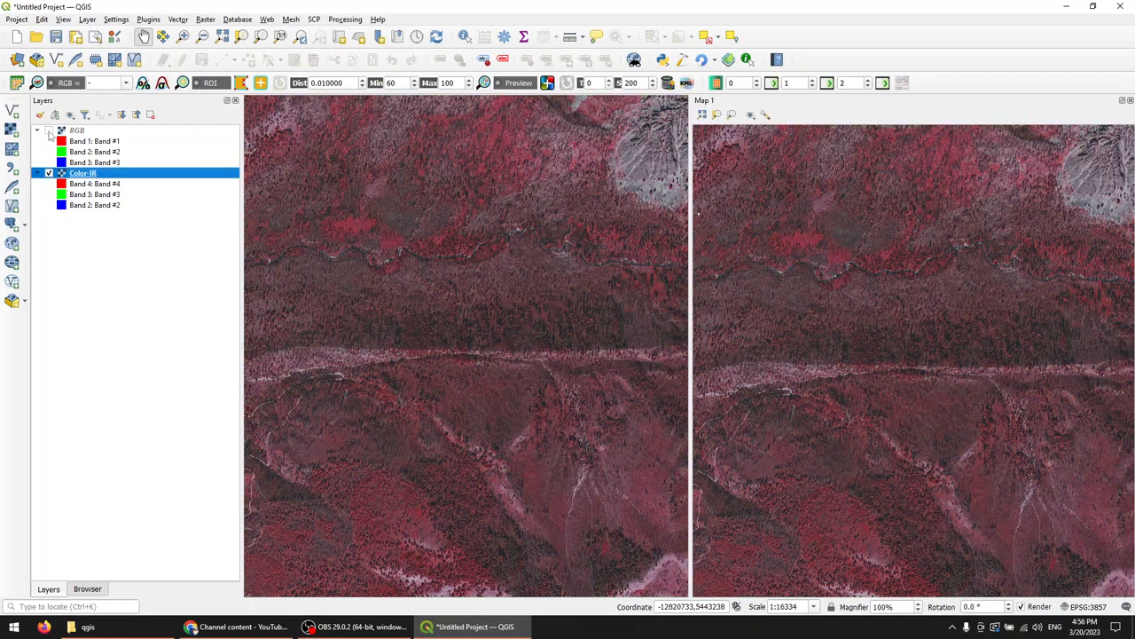
left_click(49, 130)
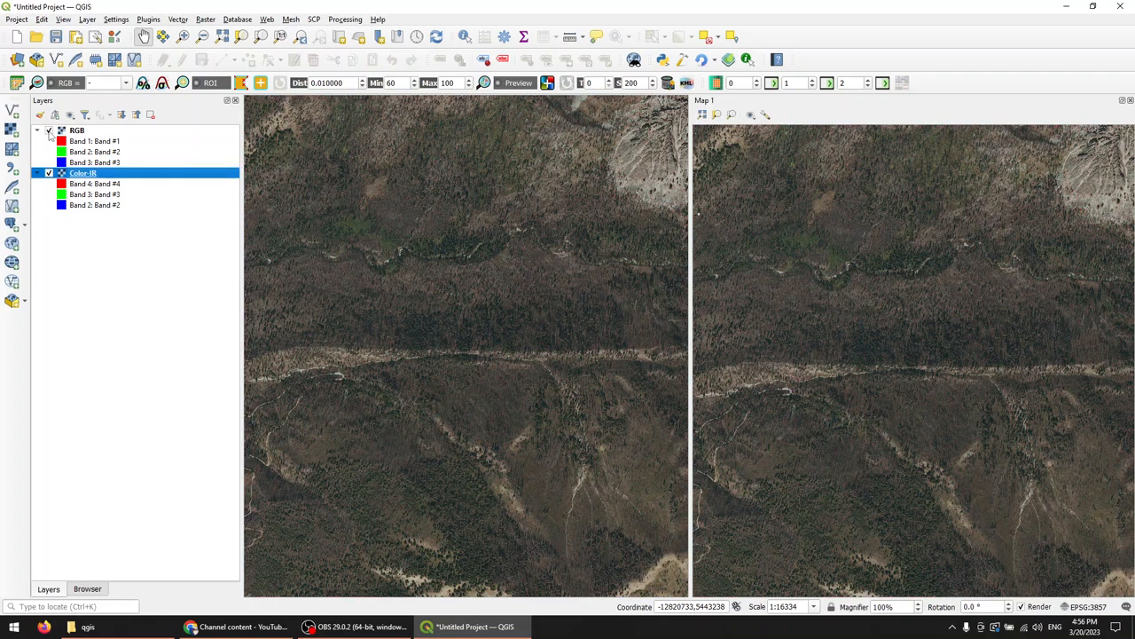
left_click(48, 129)
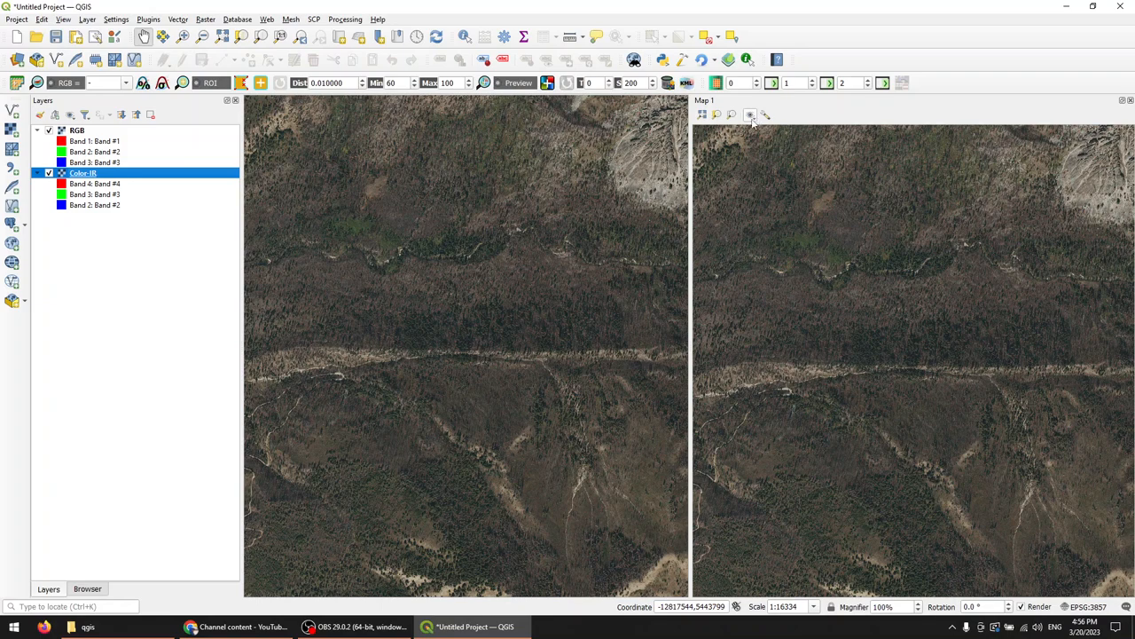
mouse_move(750, 116)
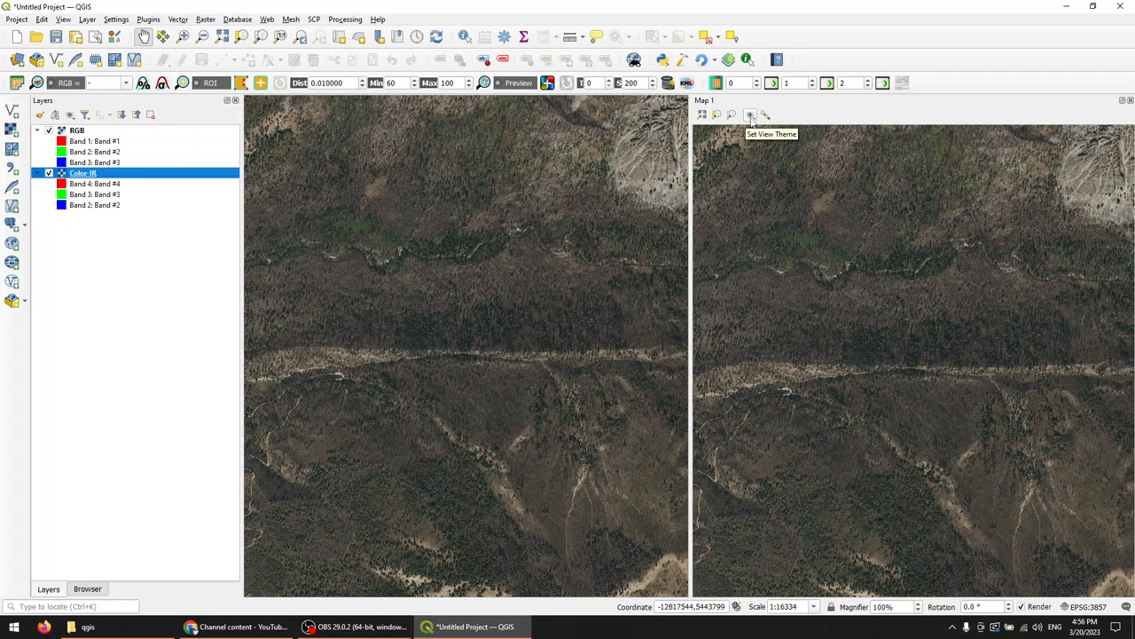
left_click(751, 115)
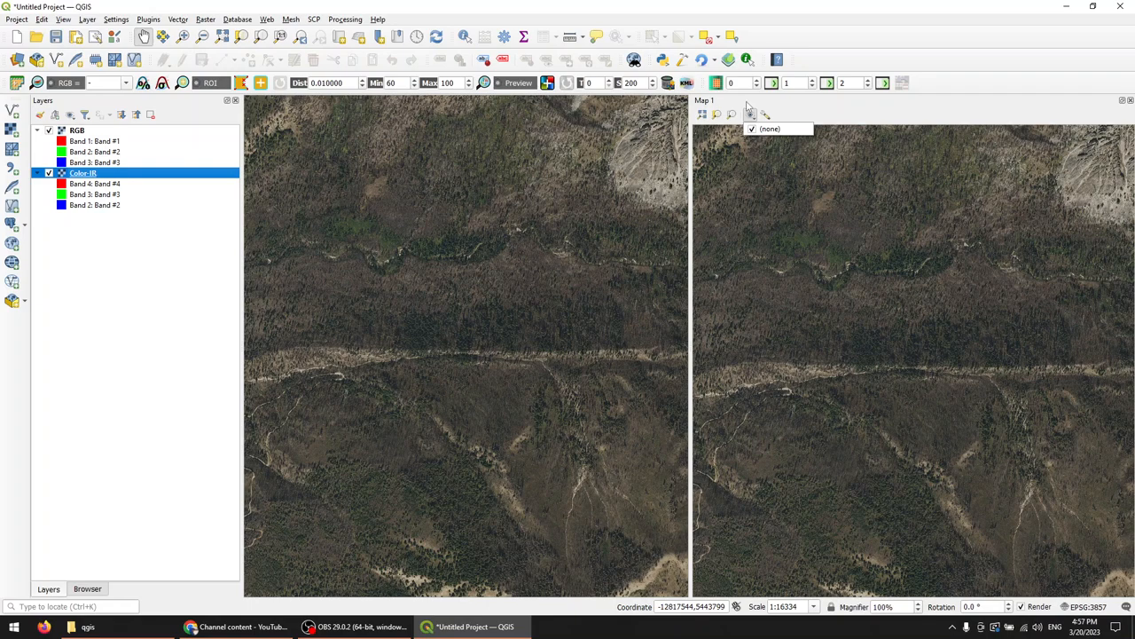
mouse_move(780, 93)
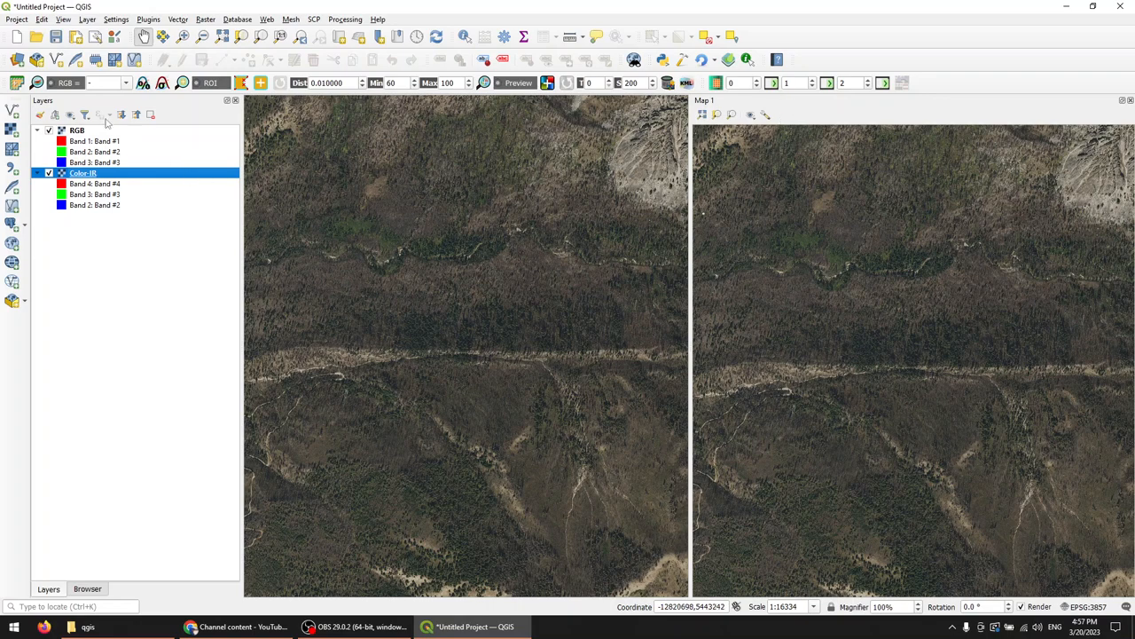
mouse_move(71, 106)
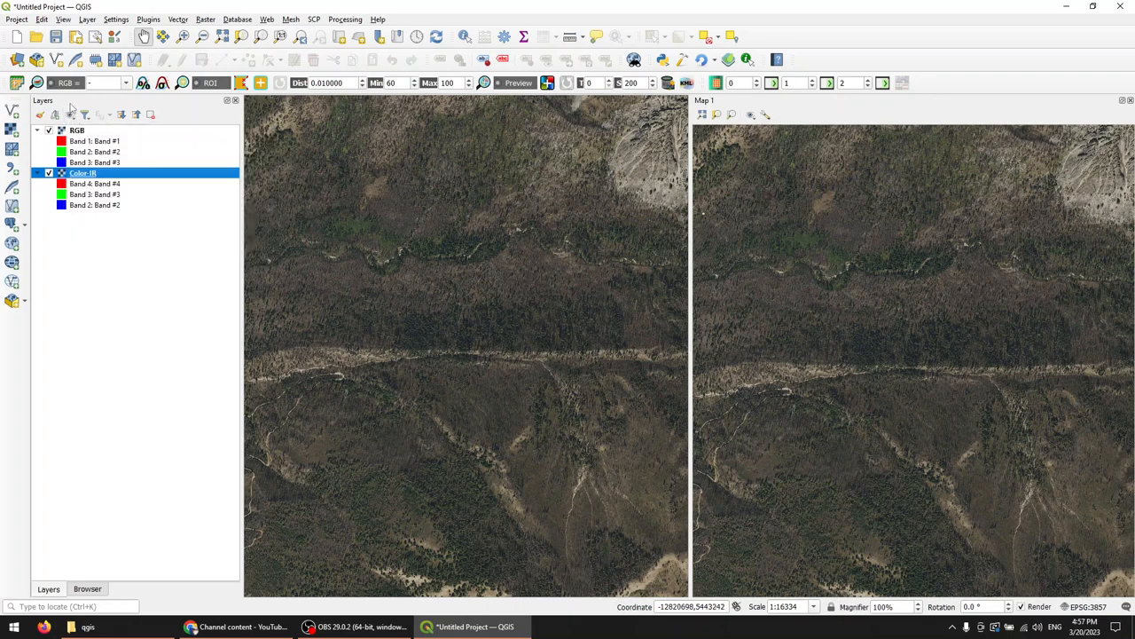
mouse_move(70, 114)
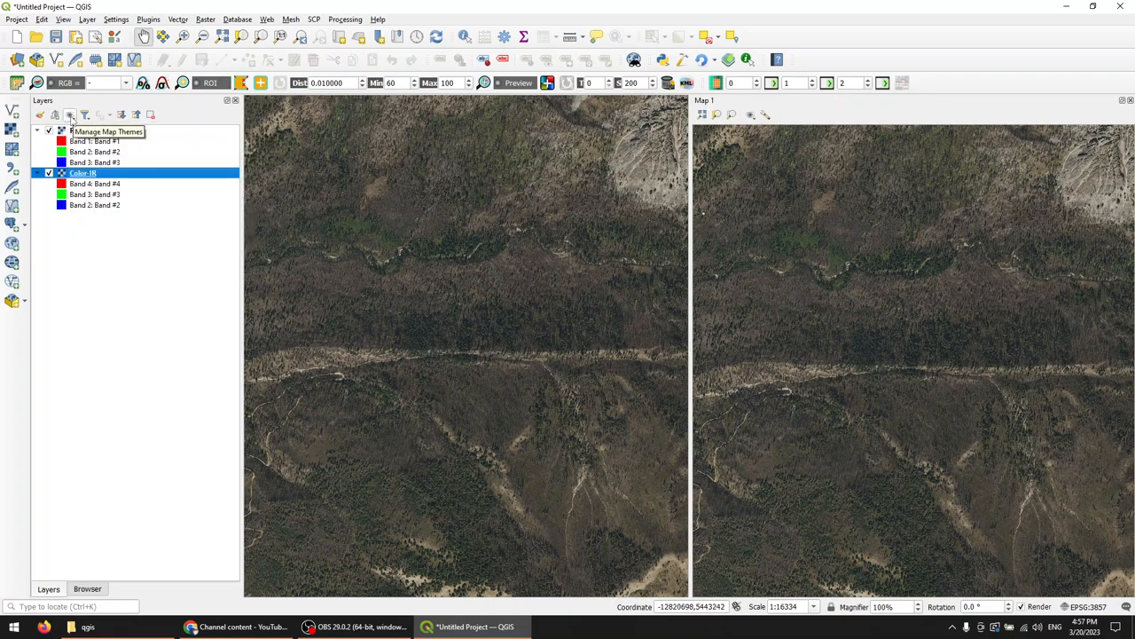
left_click(71, 115)
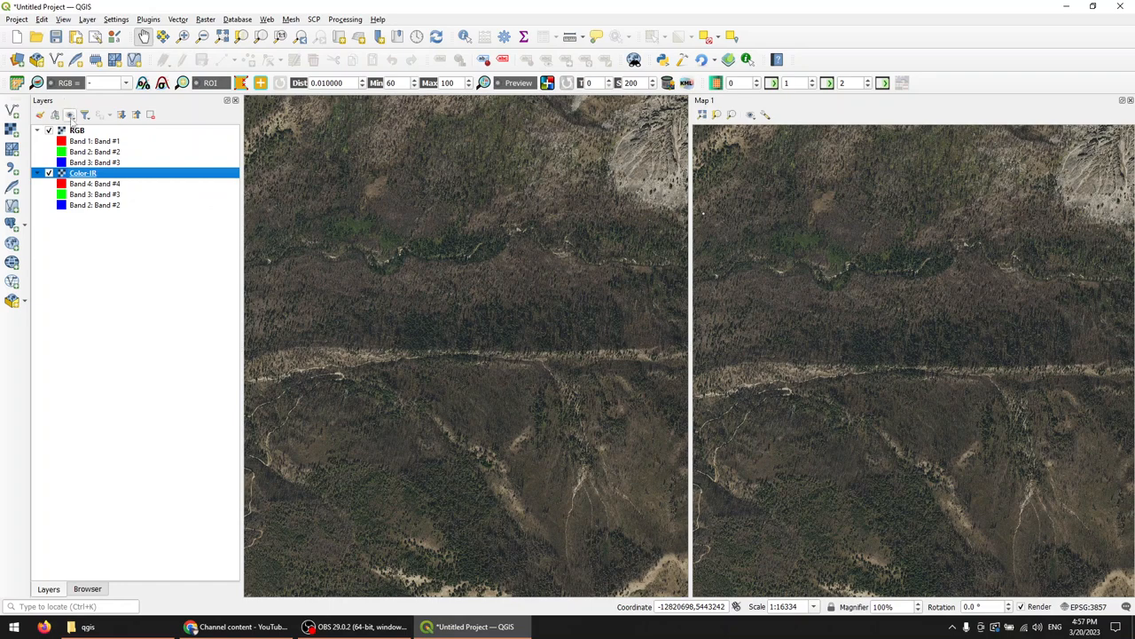
mouse_move(80, 133)
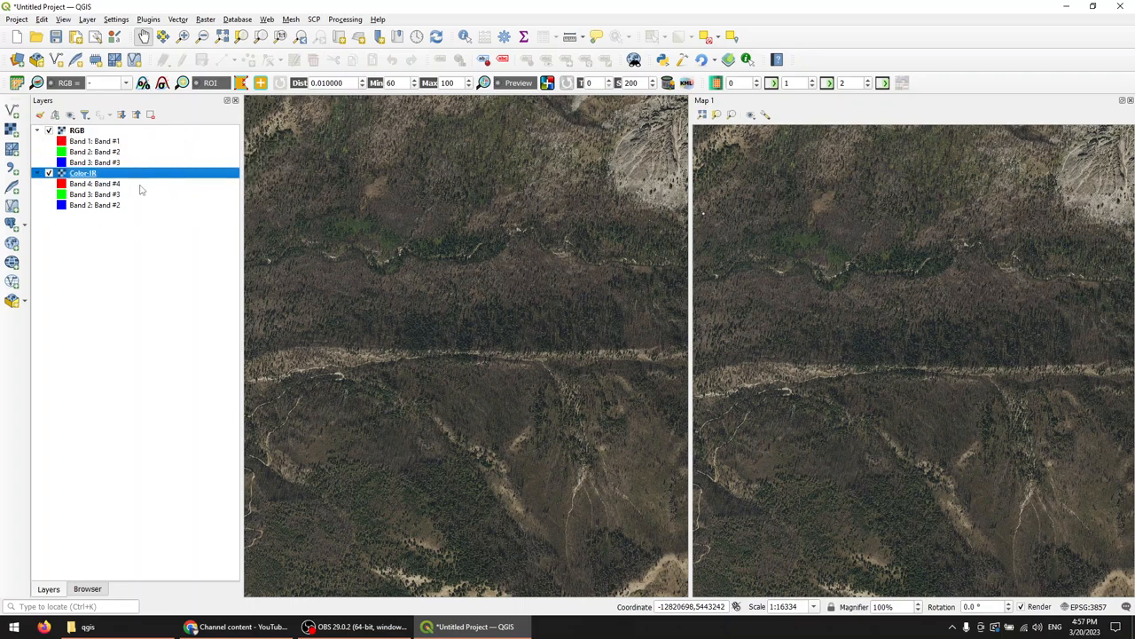
mouse_move(142, 189)
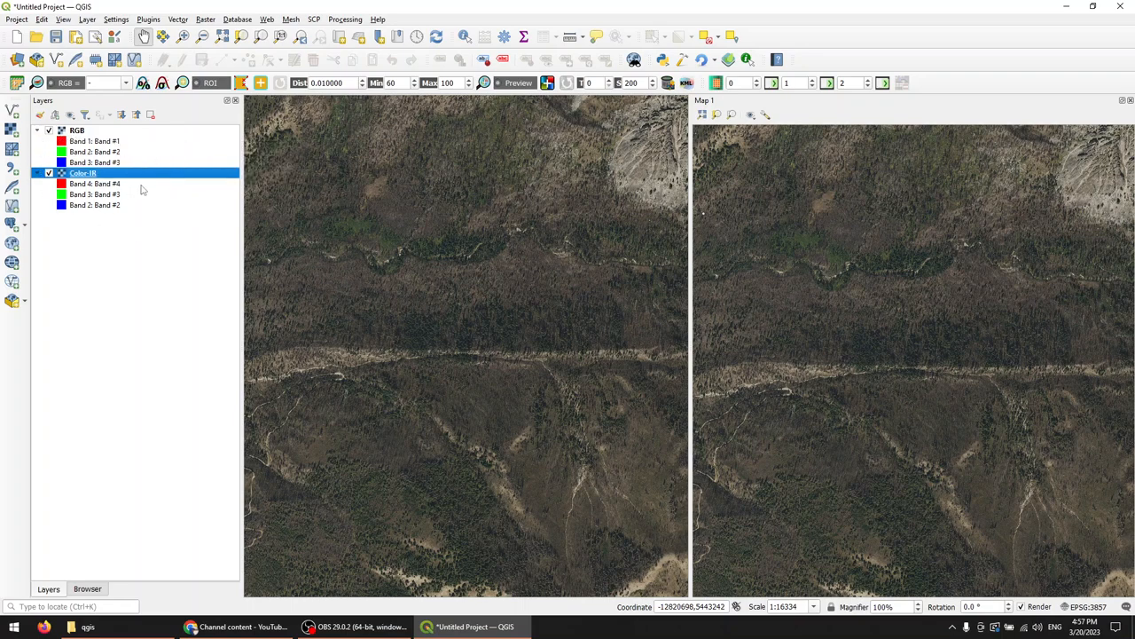
Hide the RGB layer and add the Color-IR-only layers as map theme 'Panel 2'.
left_click(48, 131)
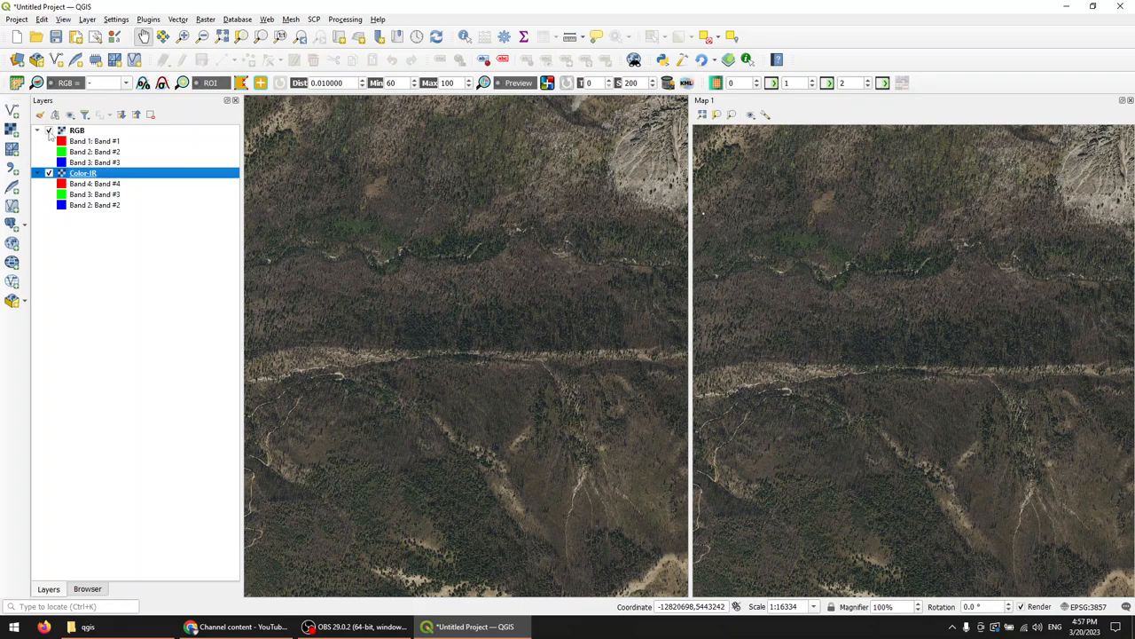
left_click(49, 130)
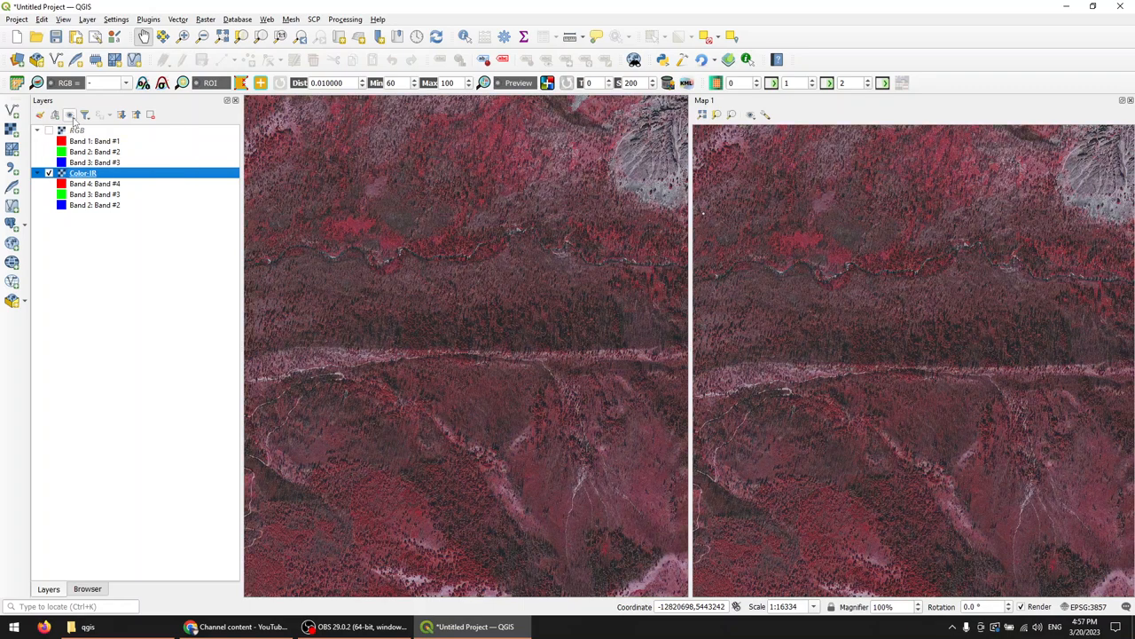
left_click(70, 115)
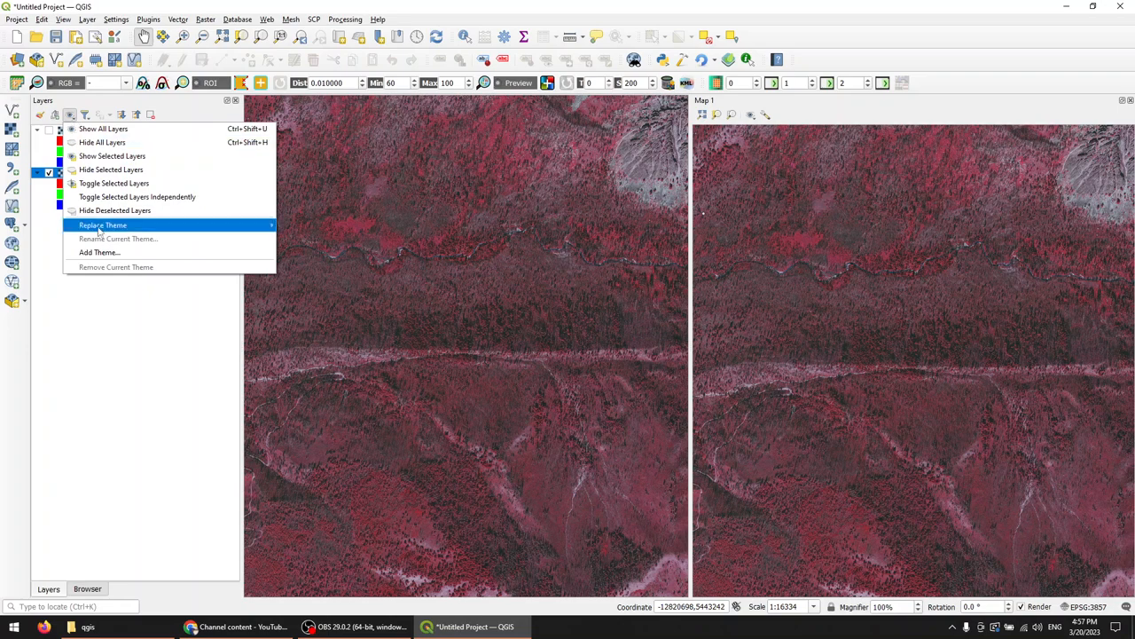
left_click(98, 252)
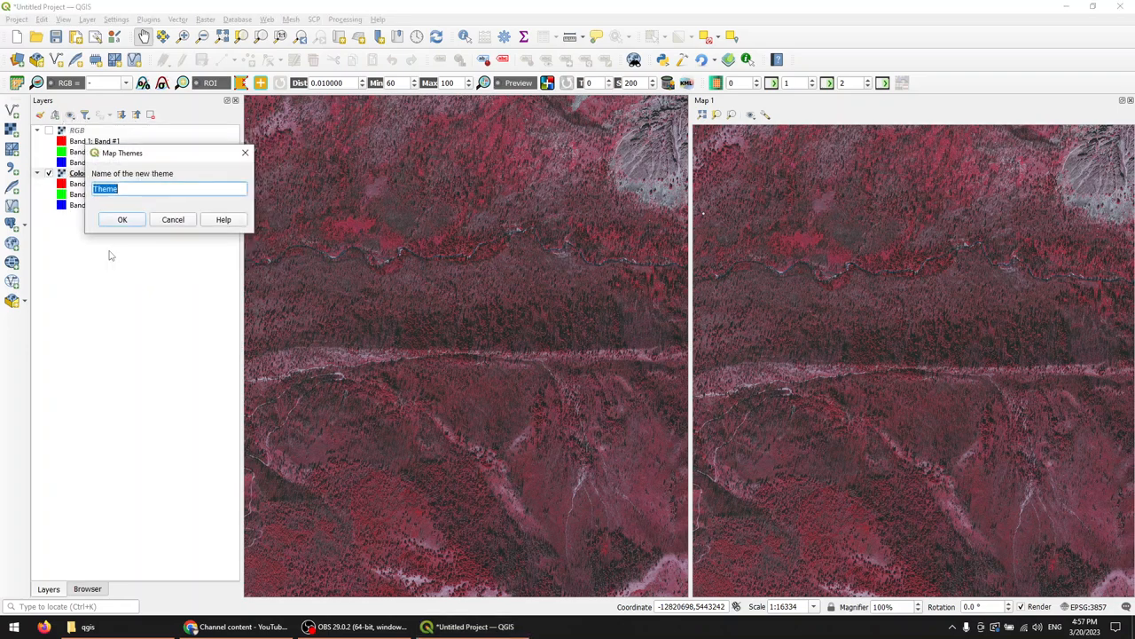
type("Panel 2")
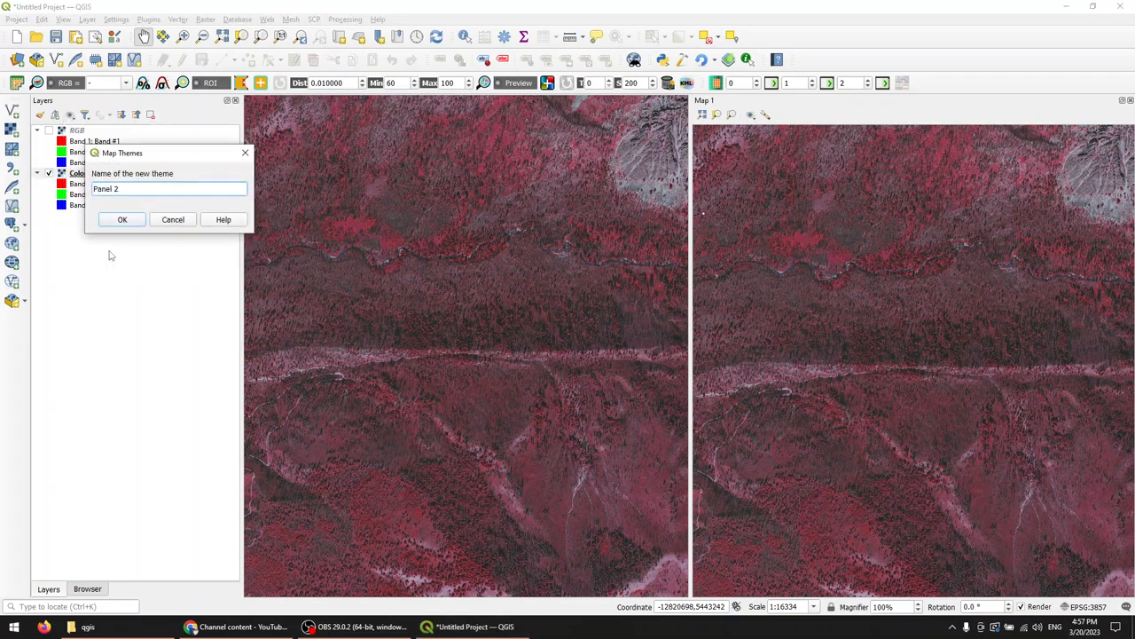
left_click(123, 219)
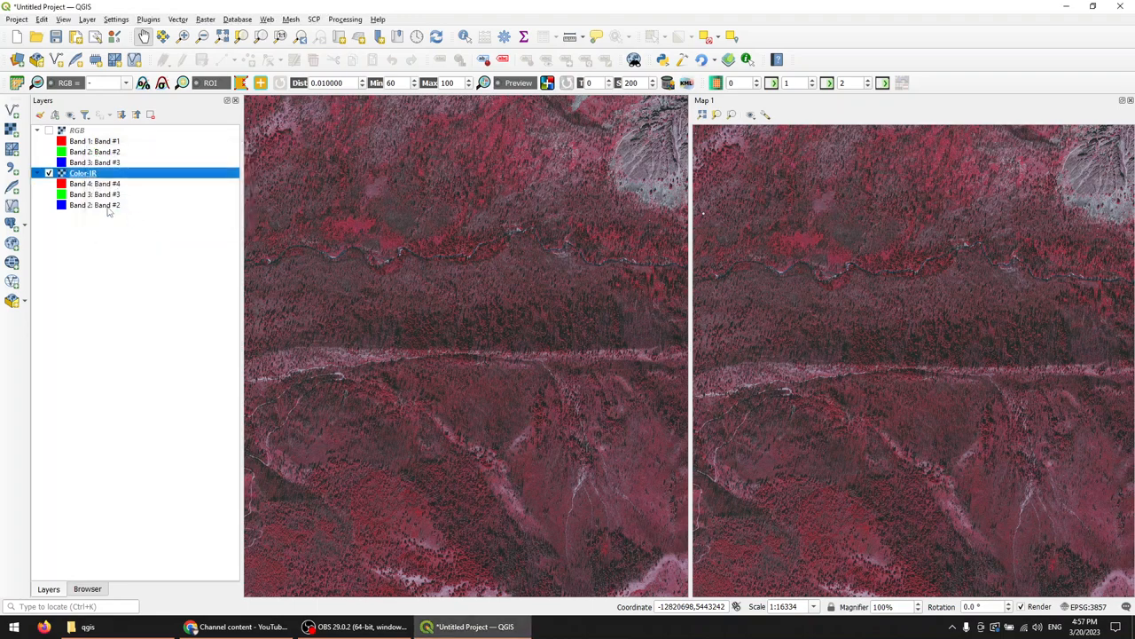
Open the map theme menu in the Layers panel.
left_click(70, 114)
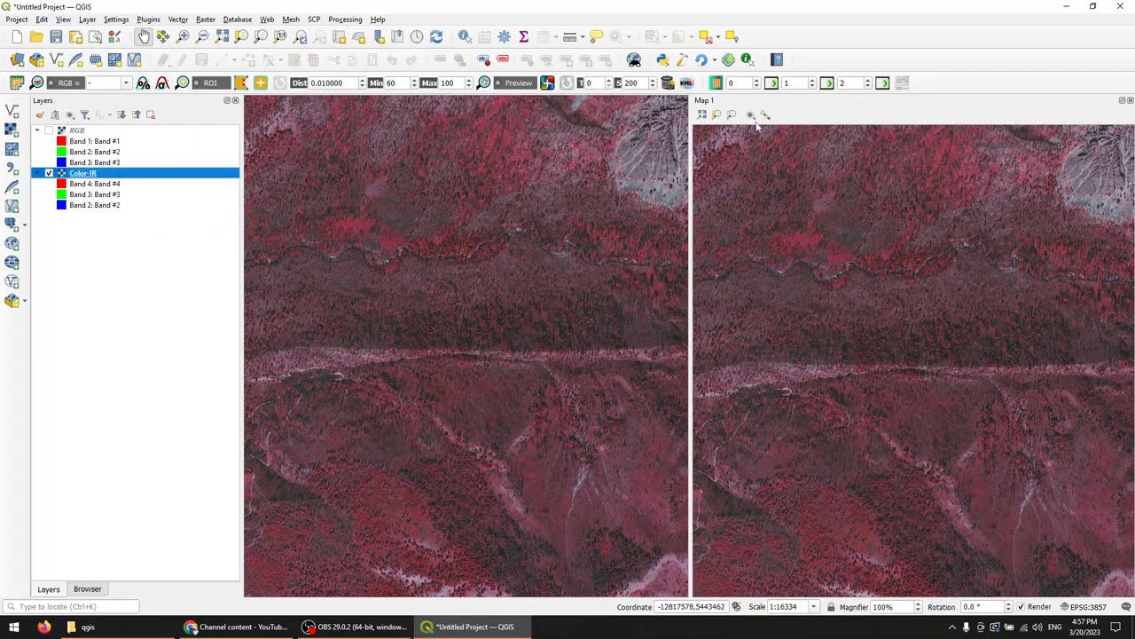
mouse_move(751, 115)
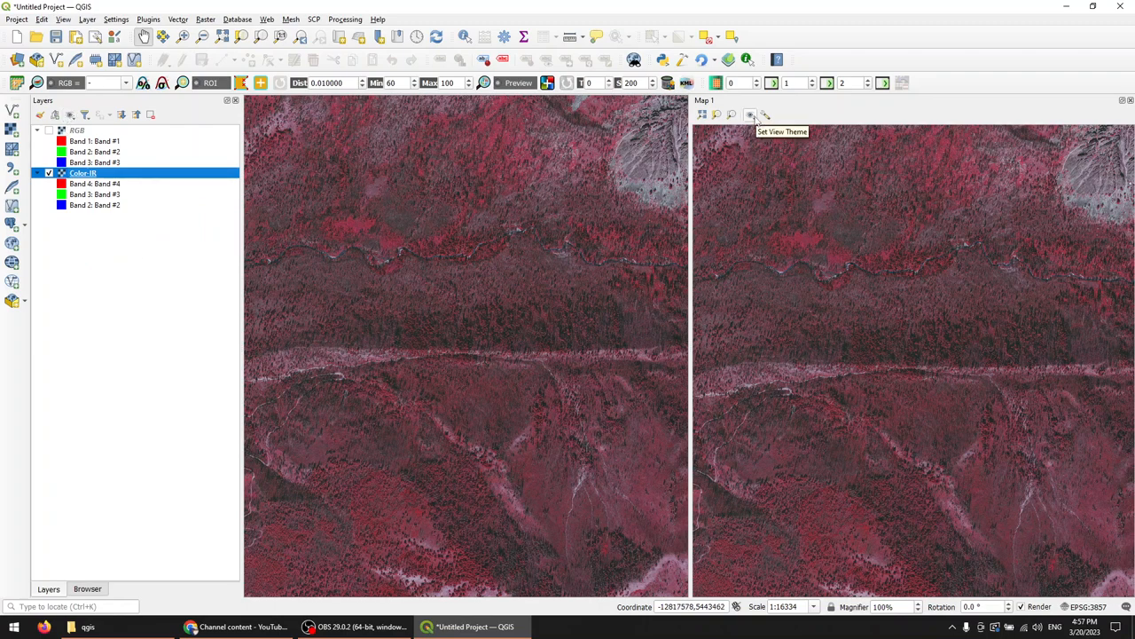
mouse_move(749, 142)
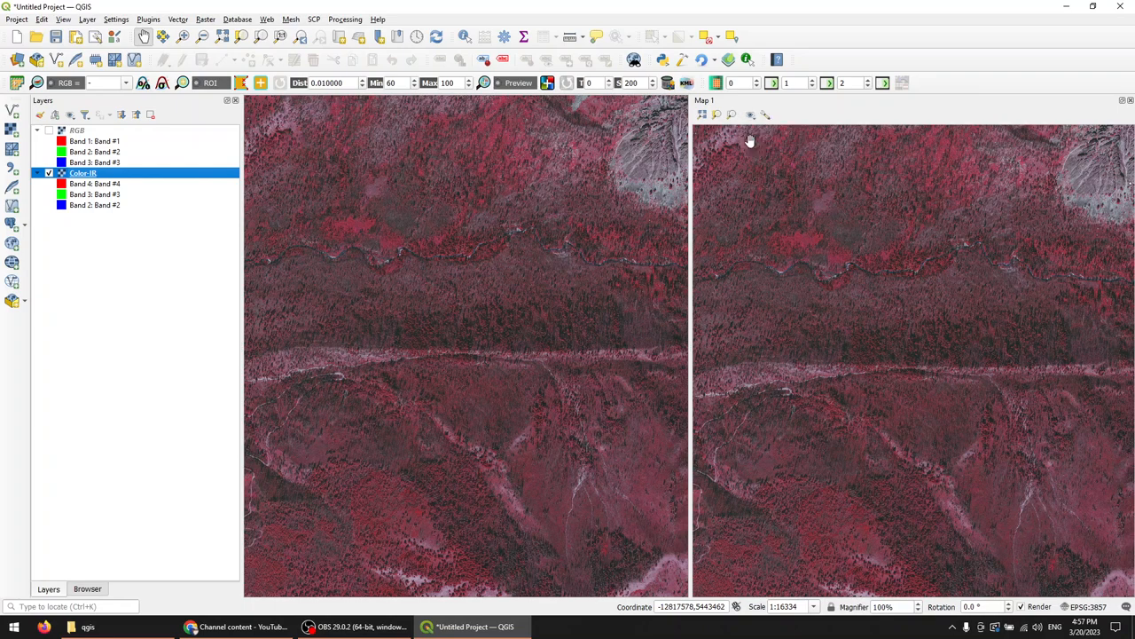
mouse_move(856, 267)
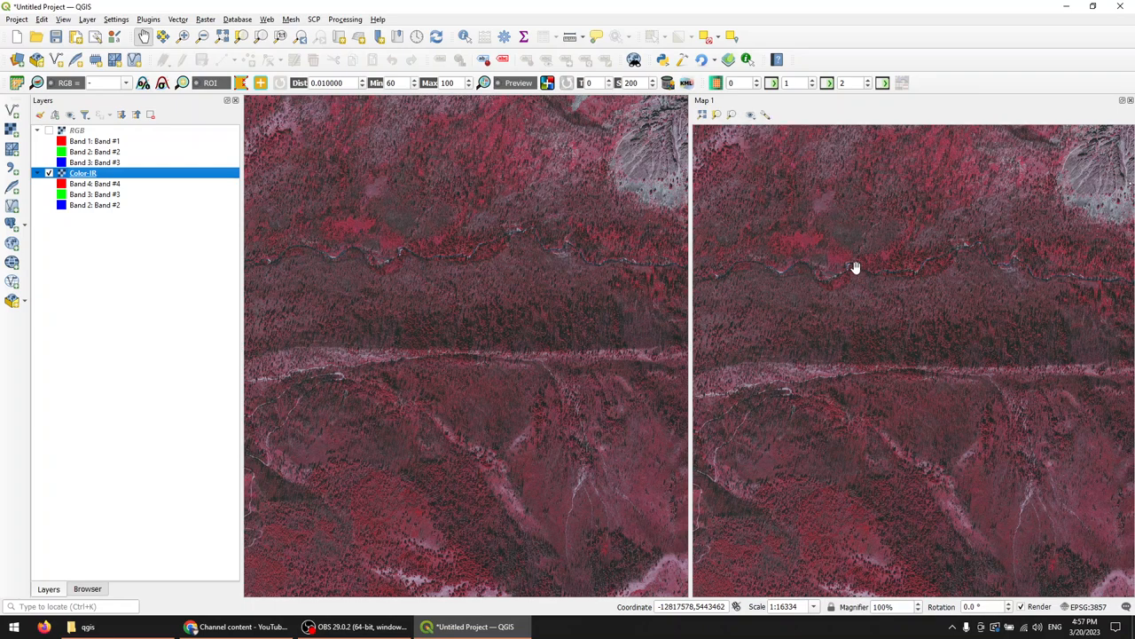
mouse_move(693, 242)
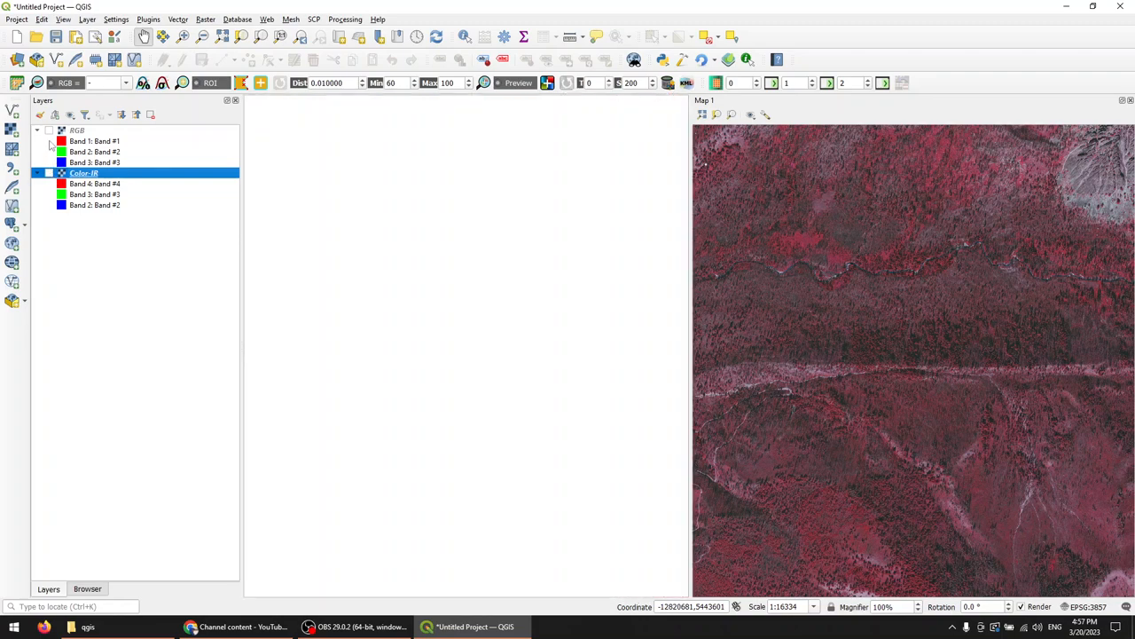
Turn RGB back on and pan across the forest to the river, with Map 1 following.
left_click(50, 130)
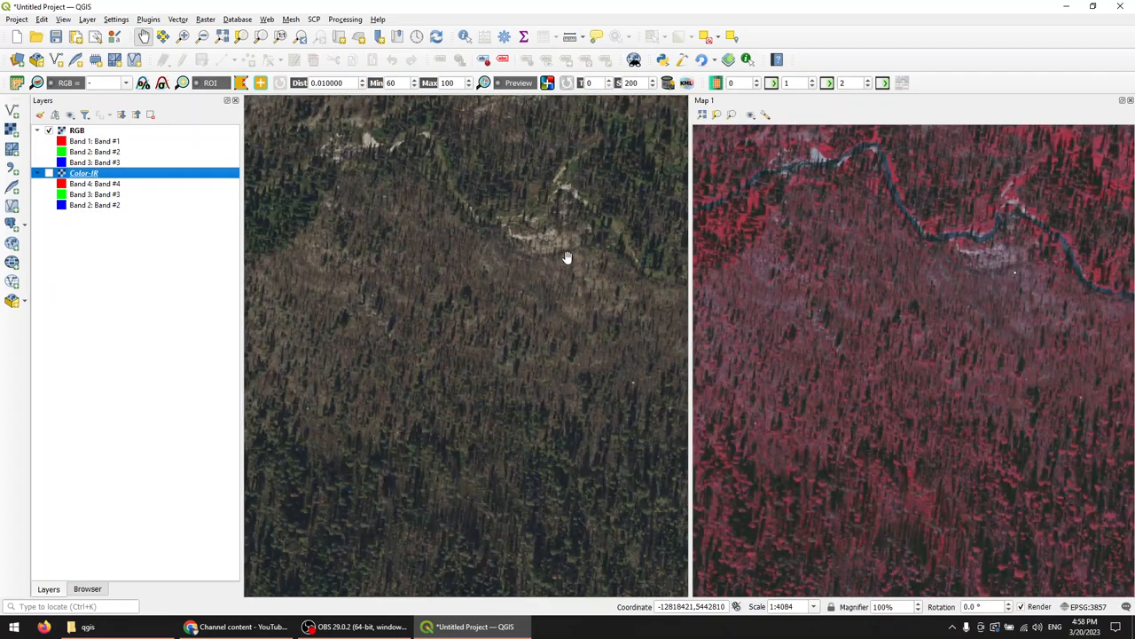
left_click_drag(567, 257, 592, 297)
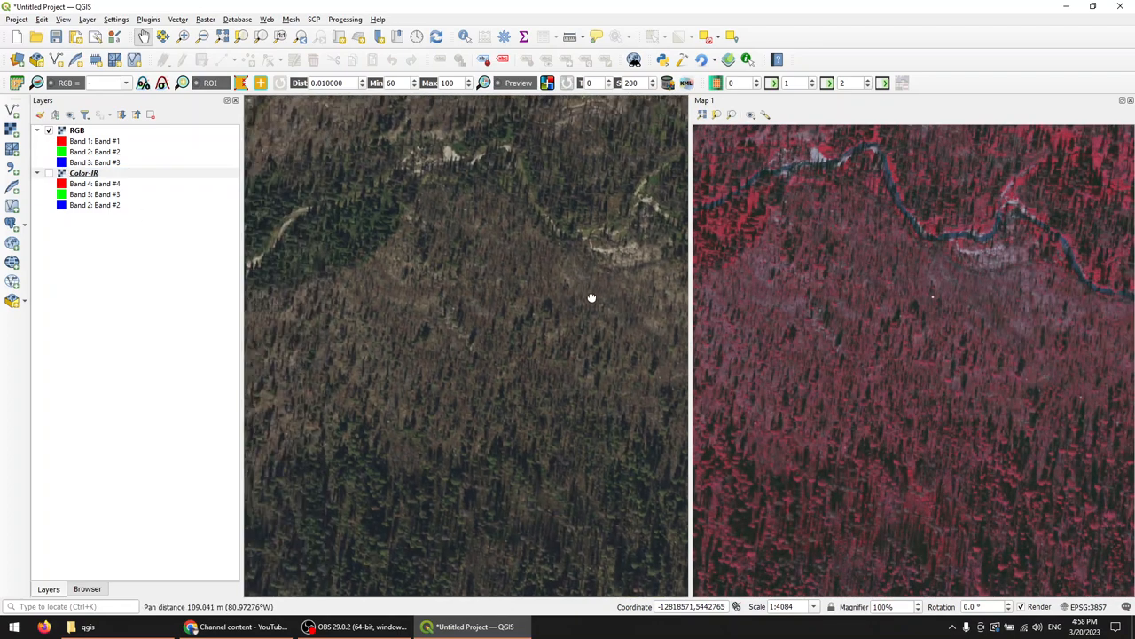
left_click_drag(591, 298, 888, 322)
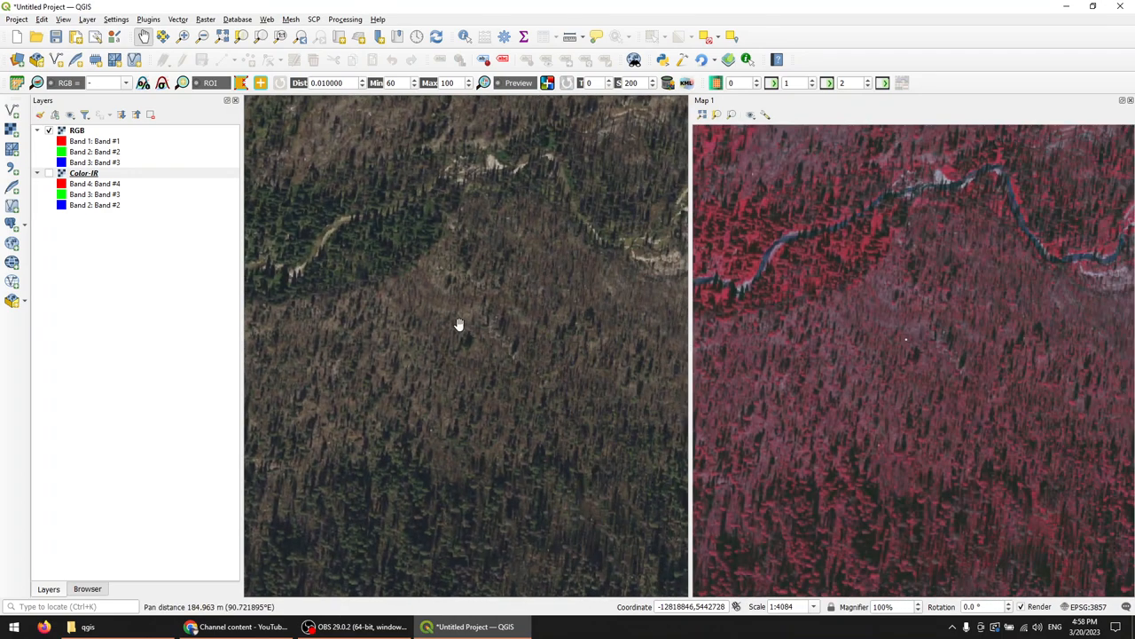
left_click_drag(459, 323, 531, 319)
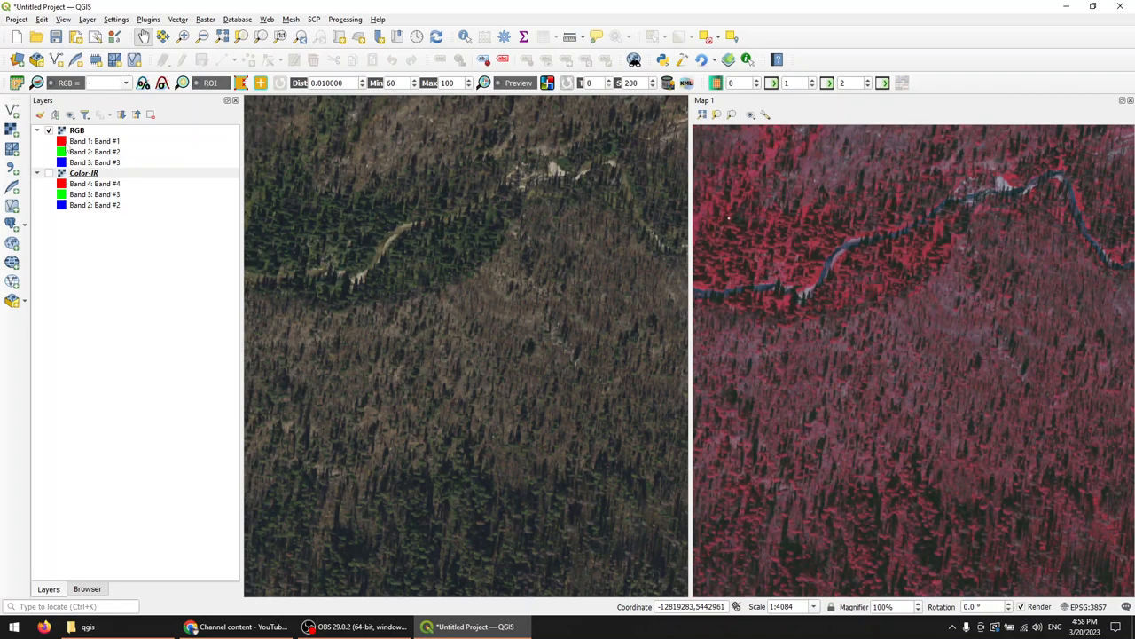
Replace the Panel 2 theme with the current layers and show Color-IR in the main map.
left_click(70, 114)
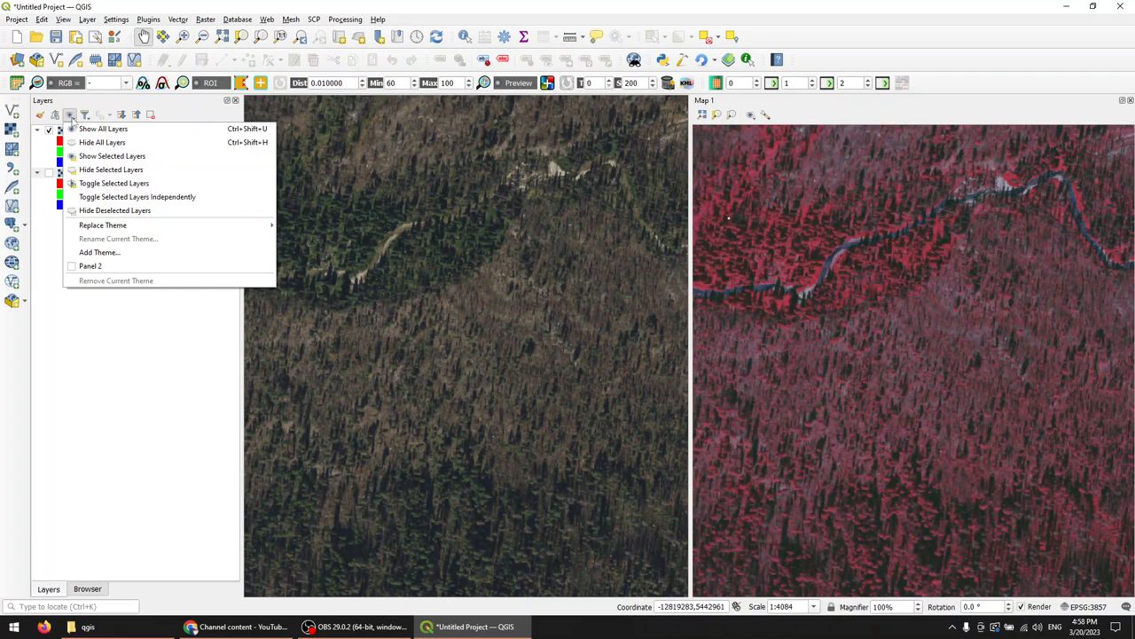
mouse_move(102, 225)
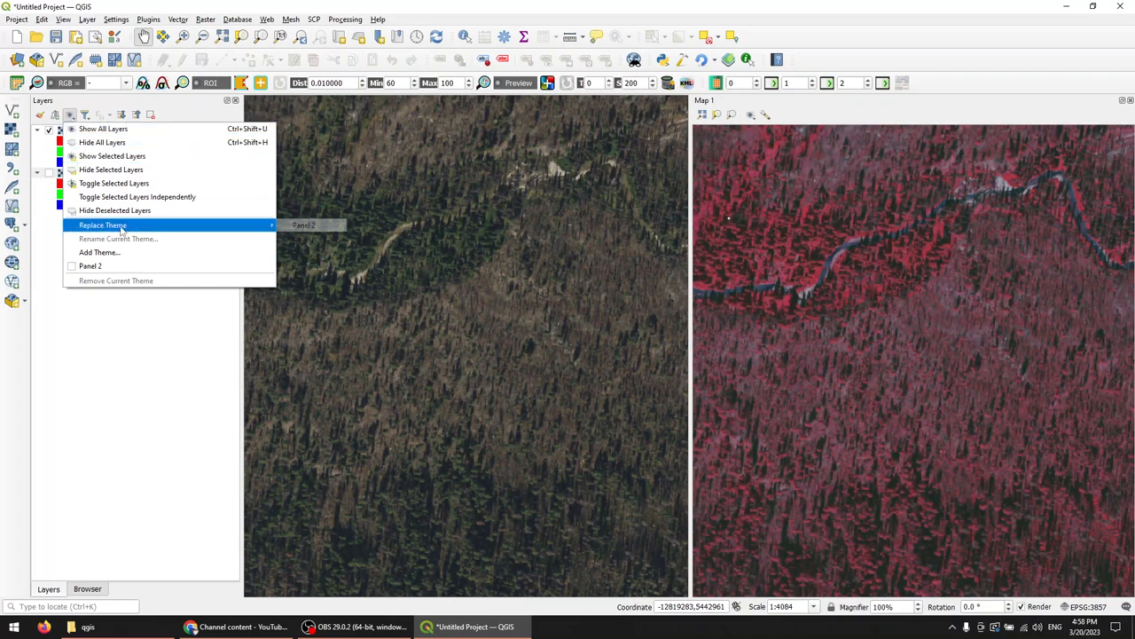
mouse_move(303, 225)
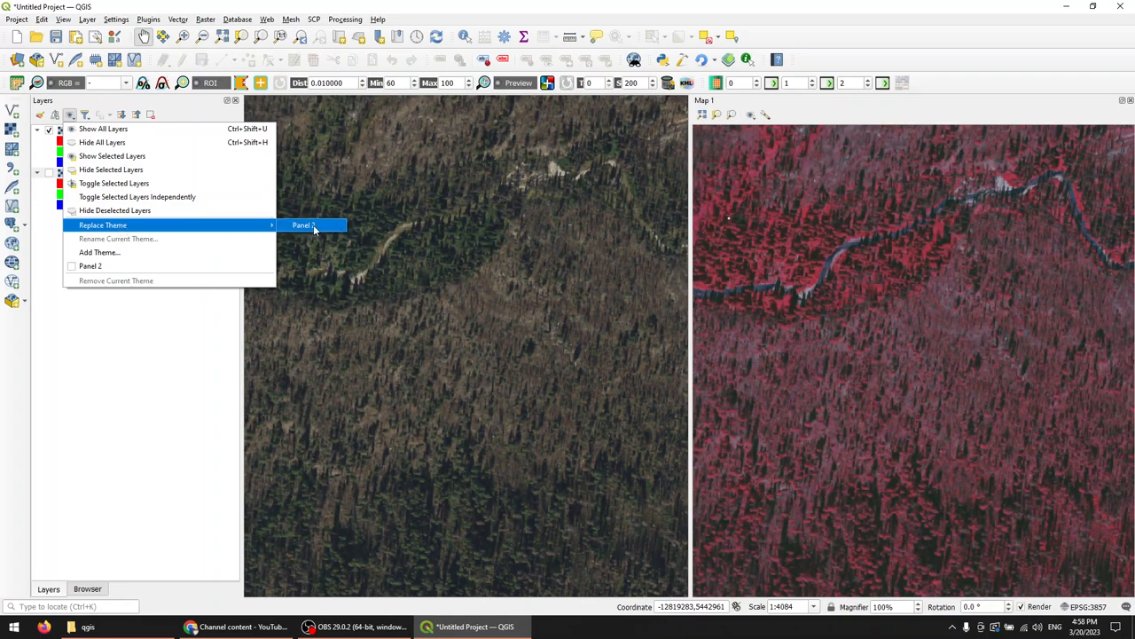
left_click(304, 225)
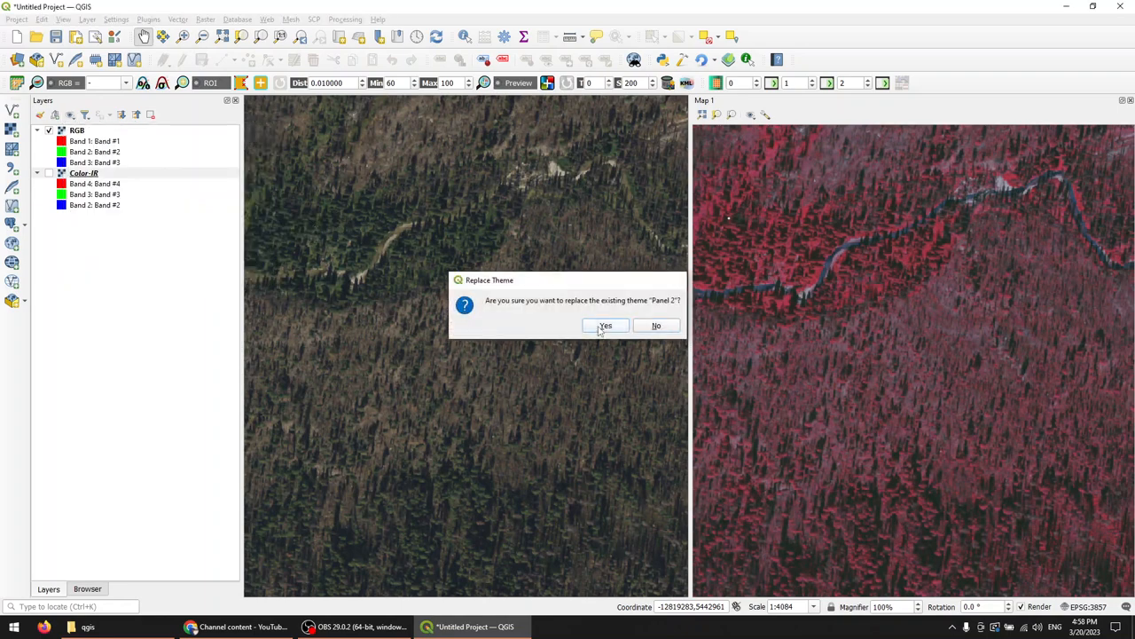
left_click(605, 325)
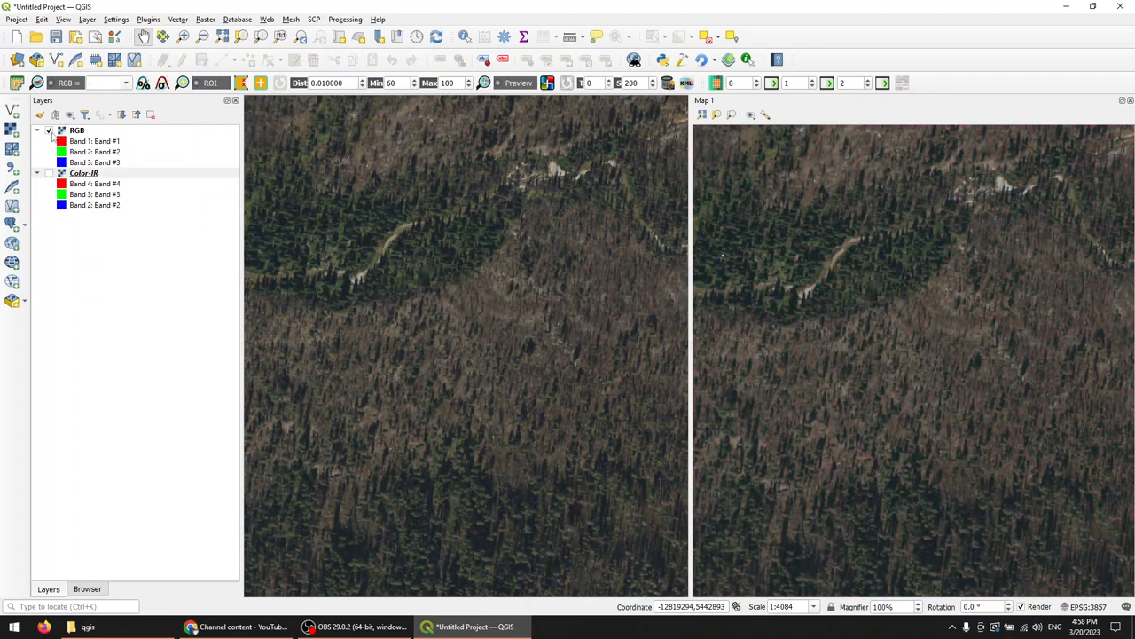
left_click(50, 172)
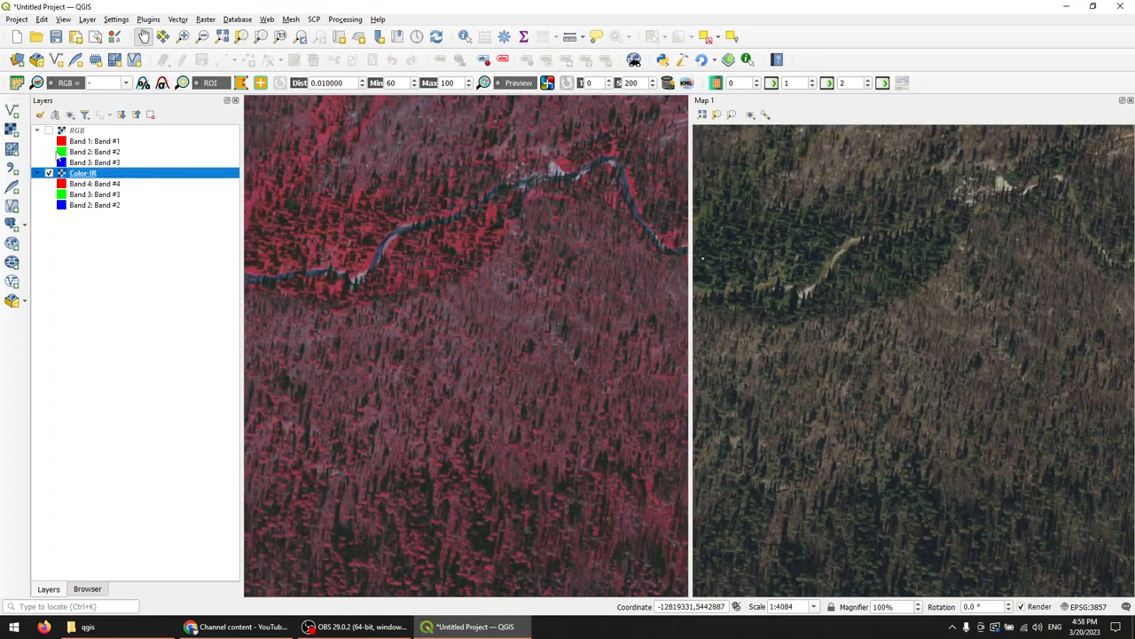
With only Color-IR visible, save the layers as a new map theme 'Color-IR'.
left_click(49, 131)
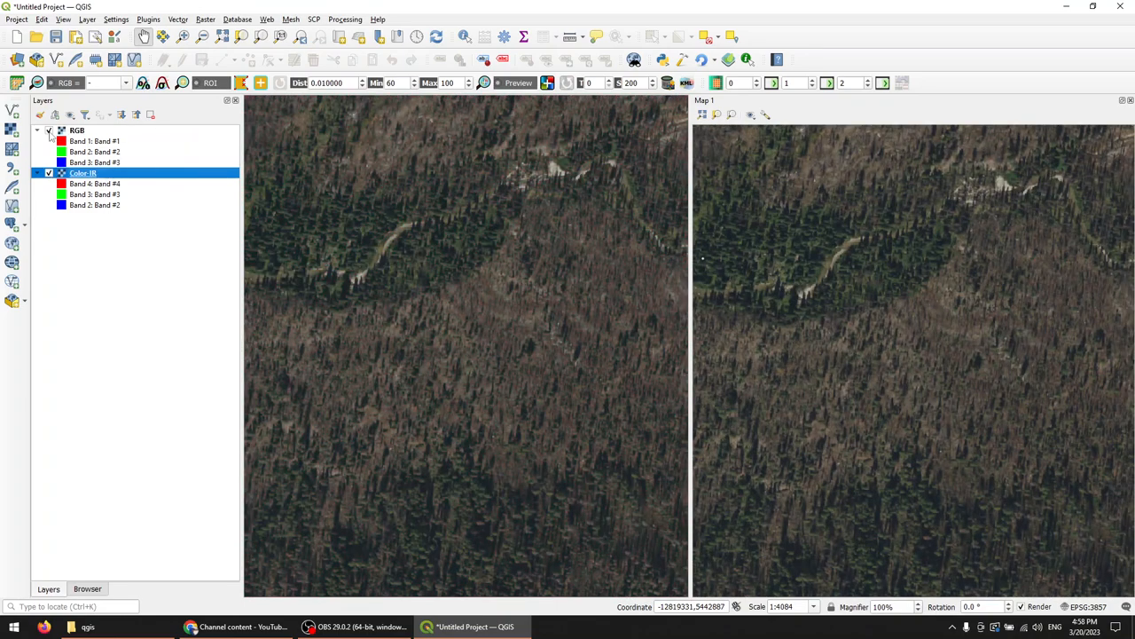
left_click(50, 130)
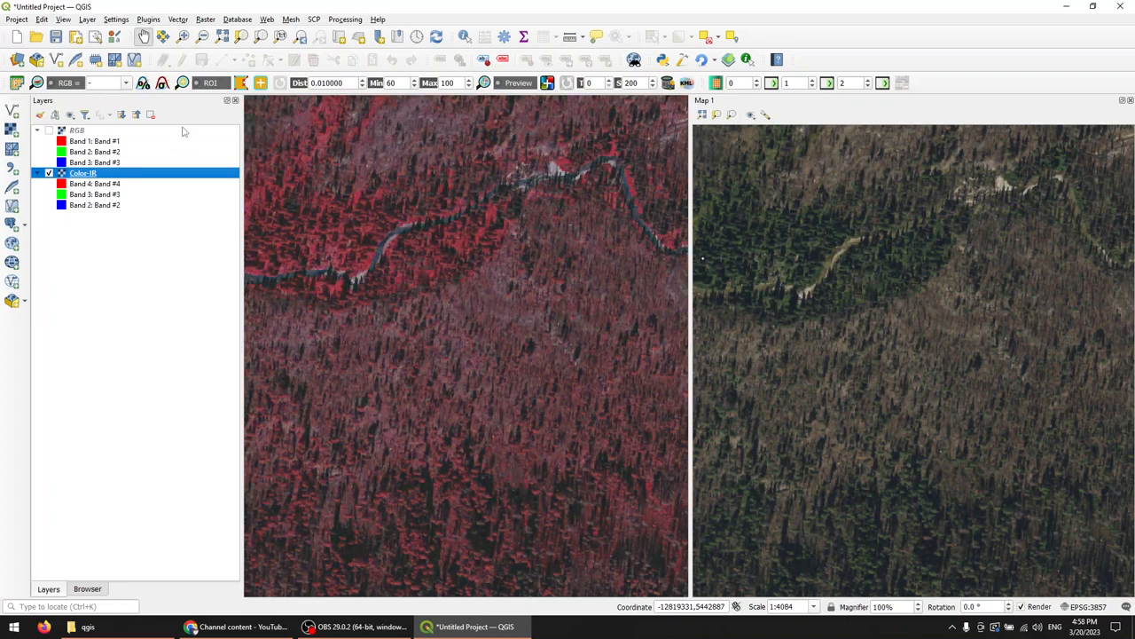
left_click(70, 114)
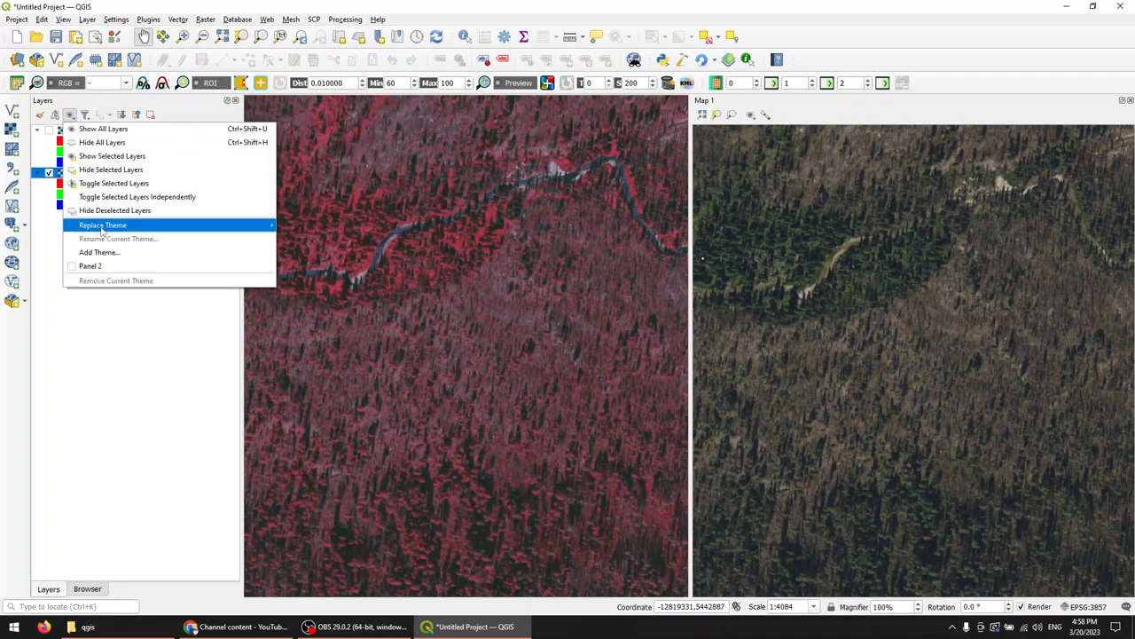
left_click(99, 252)
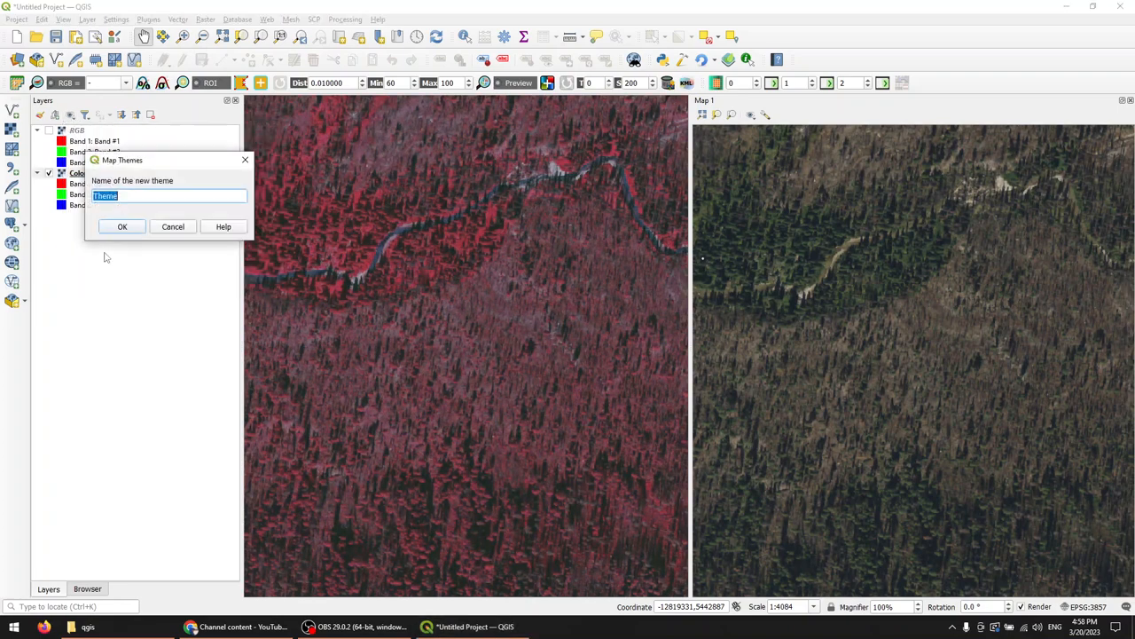
type("C")
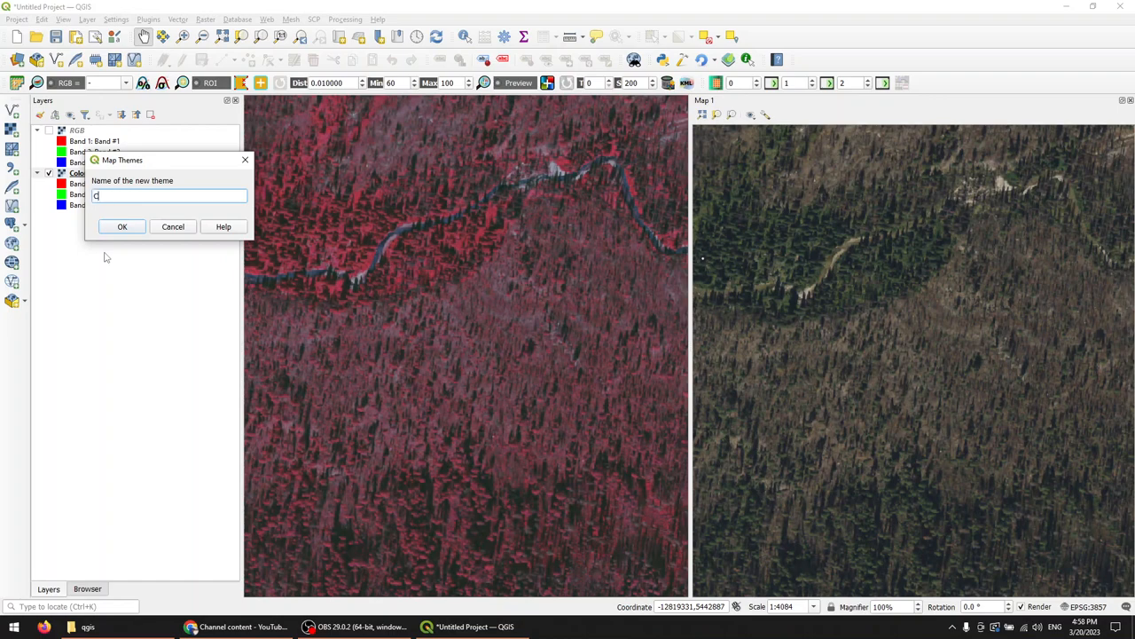
type("olor-IR")
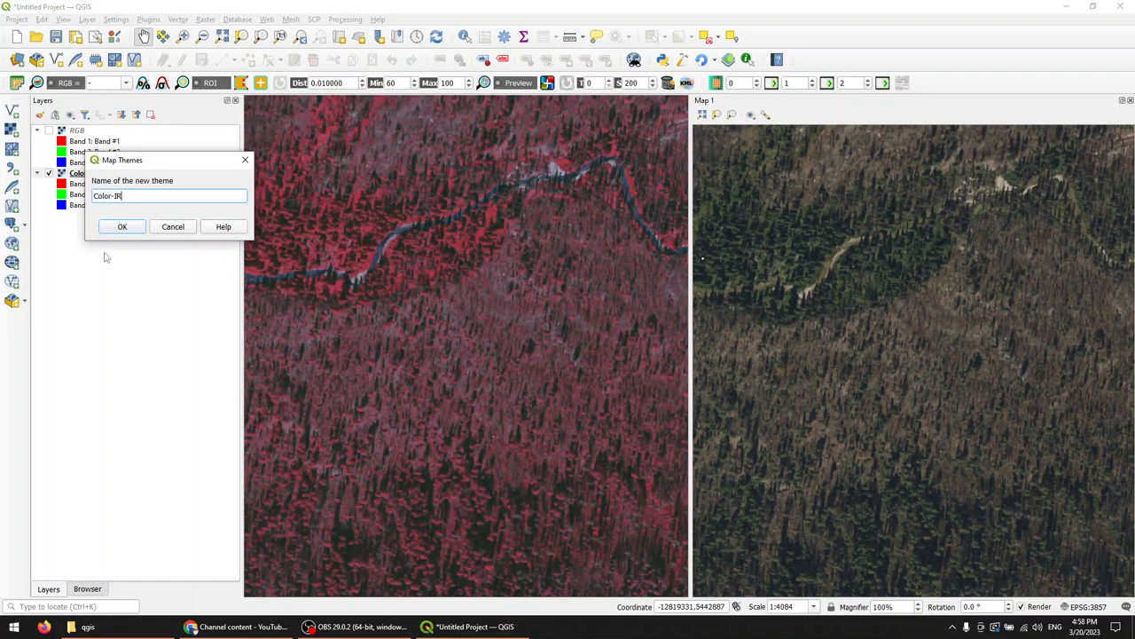
left_click(123, 227)
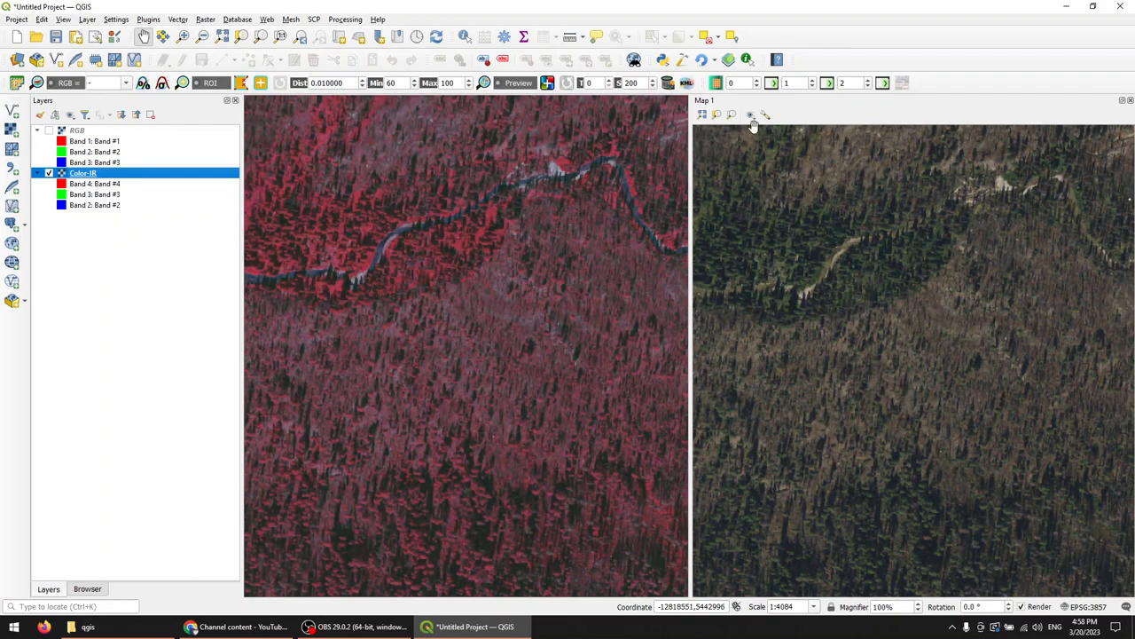
Set Map 1 to the Color-IR theme and add another new map theme.
left_click(750, 115)
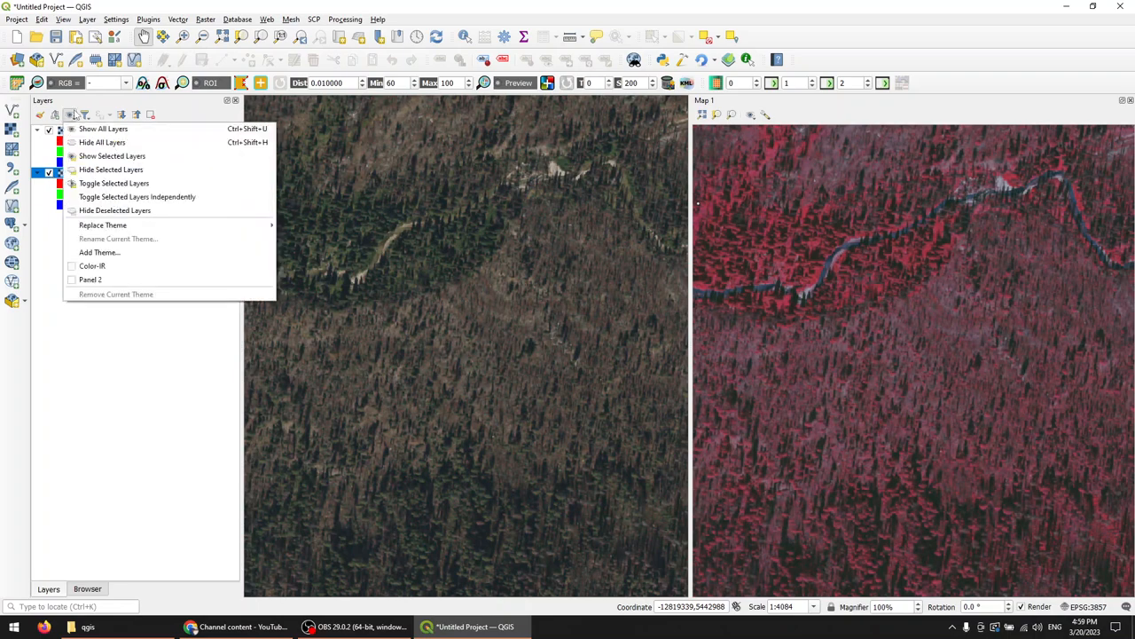
mouse_move(99, 252)
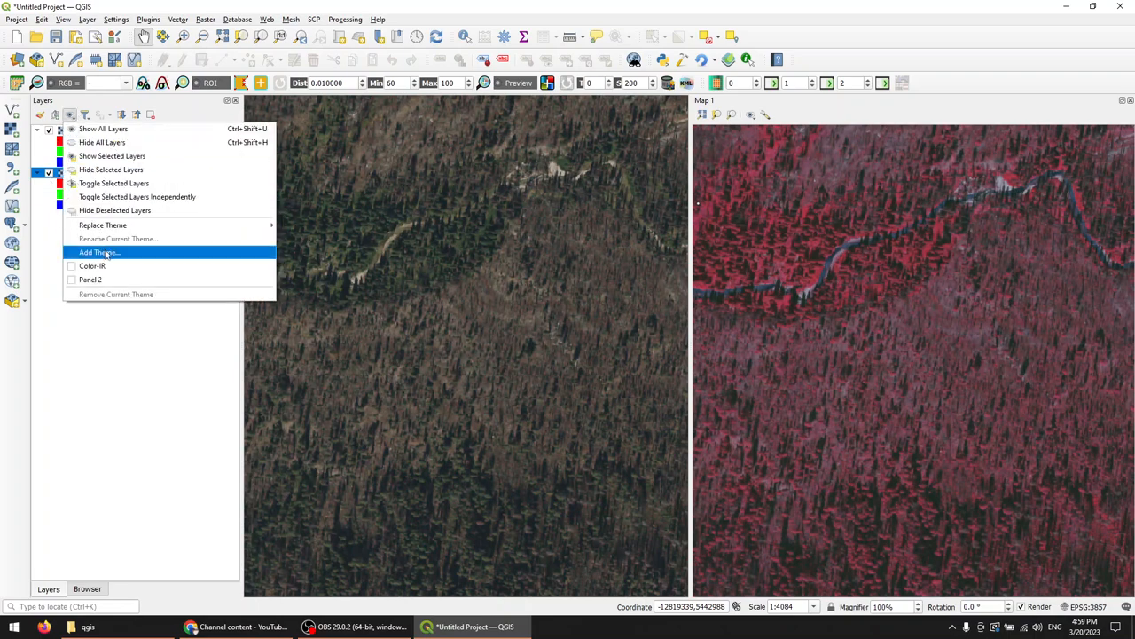
left_click(98, 252)
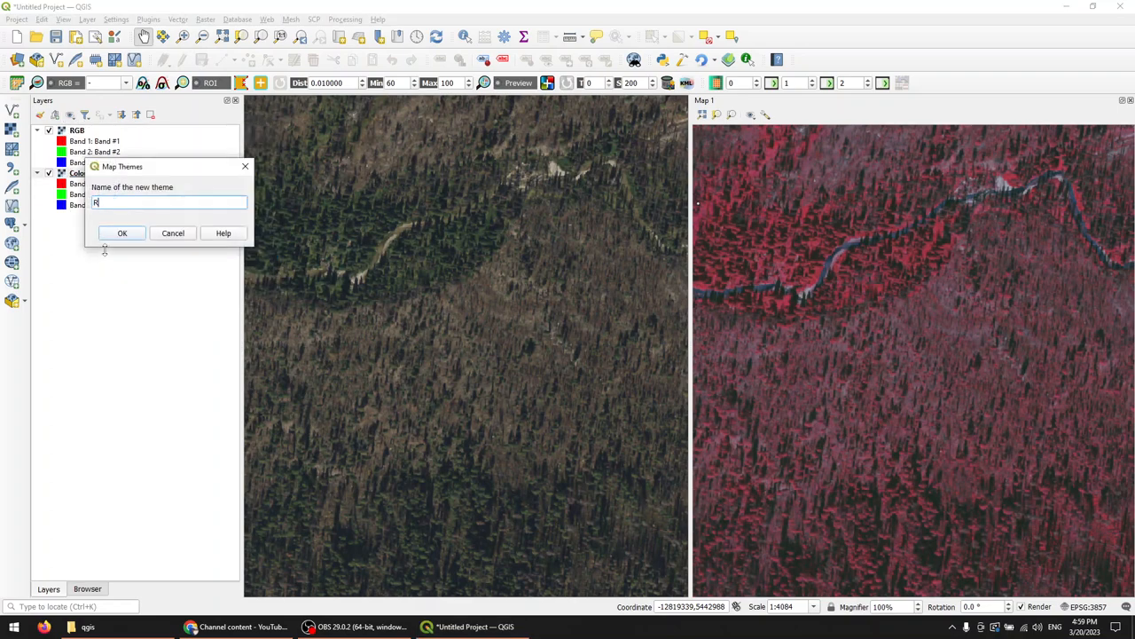
left_click(123, 233)
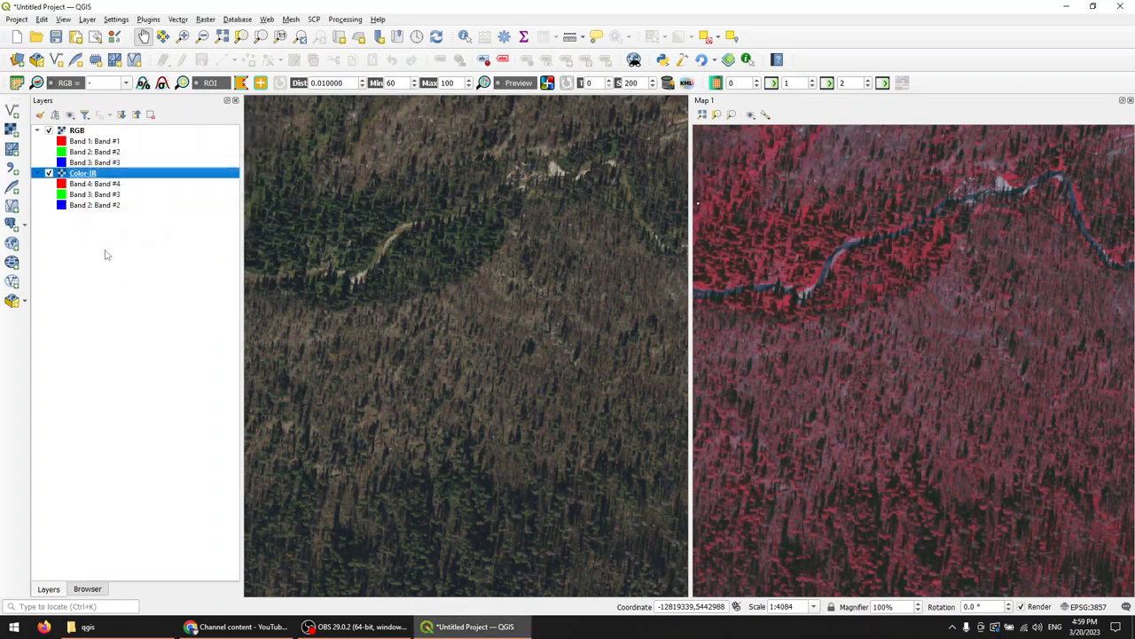
Apply the saved RGB theme to Map 1, then zoom out both synchronized views.
left_click(751, 115)
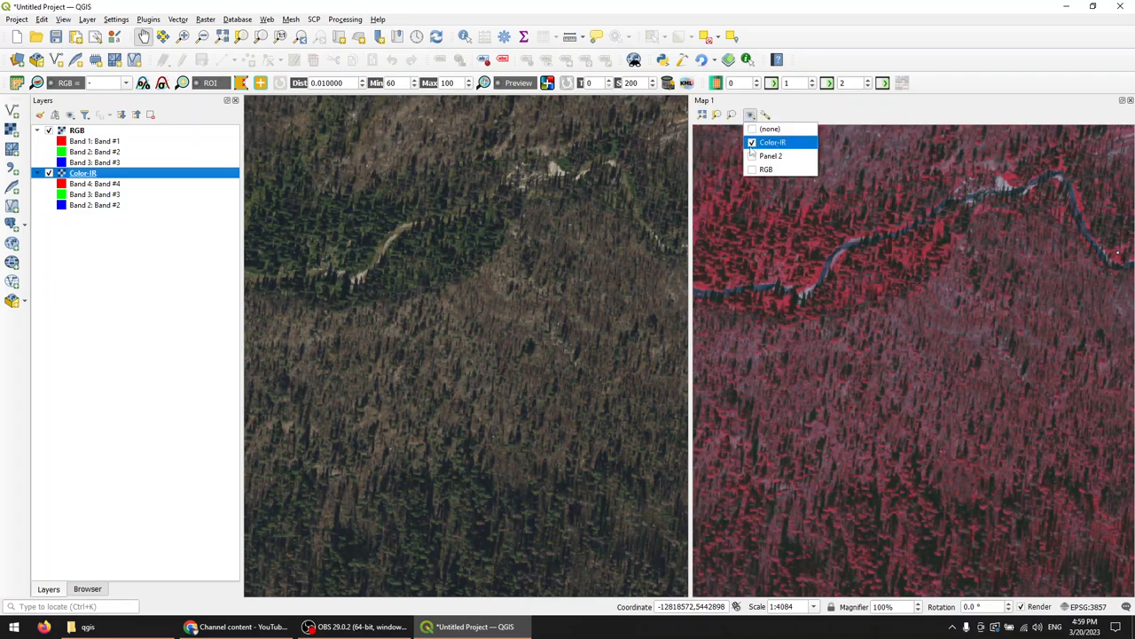
left_click(766, 170)
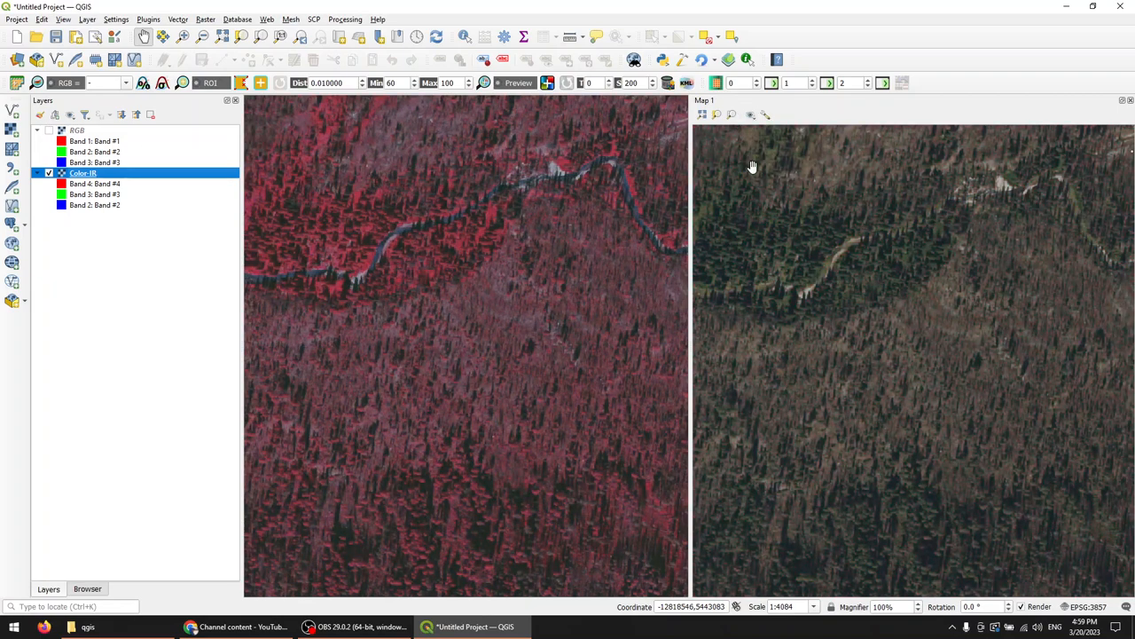
scroll("down", 3)
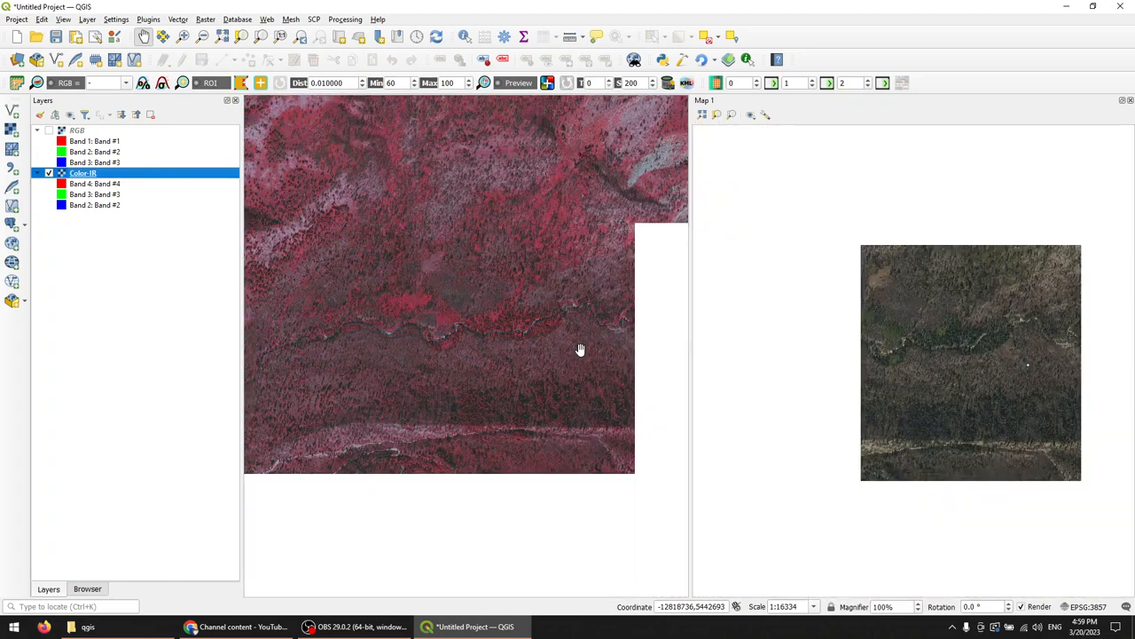
scroll("down", 3)
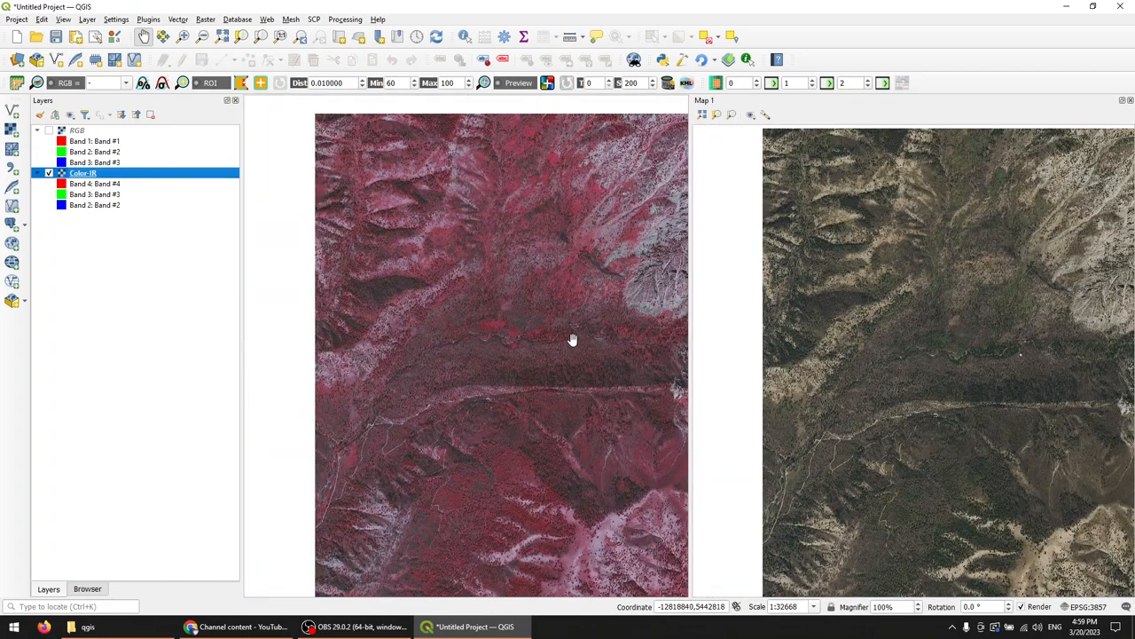